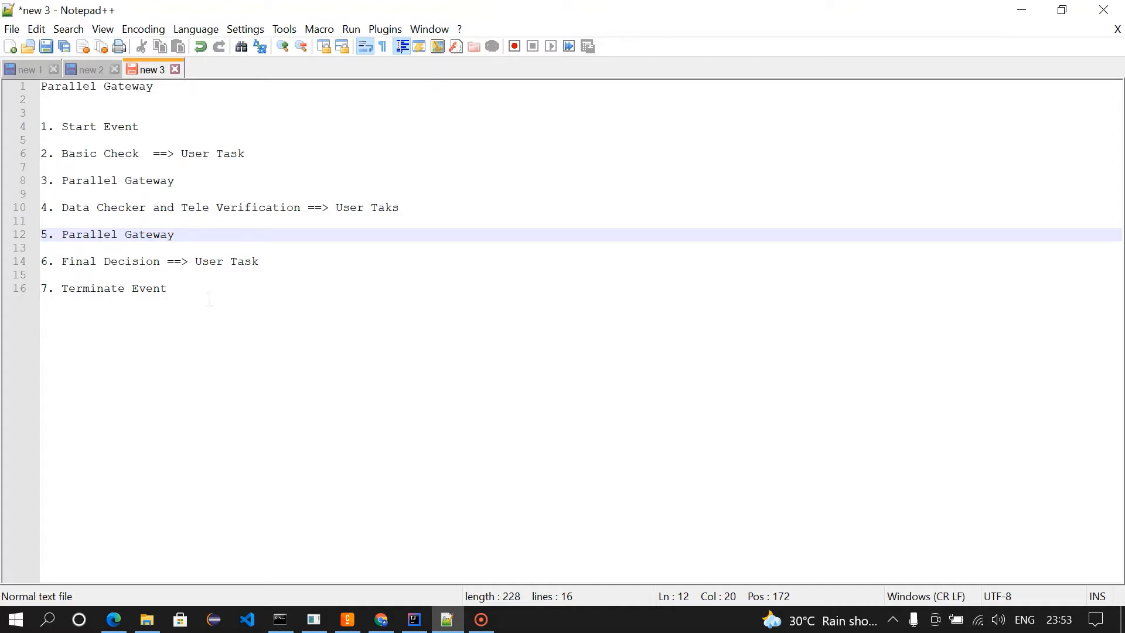
# Switch from Notepad++ to the Camunda Modeler window with the empty Process_Check diagram
pyautogui.click(346, 619)
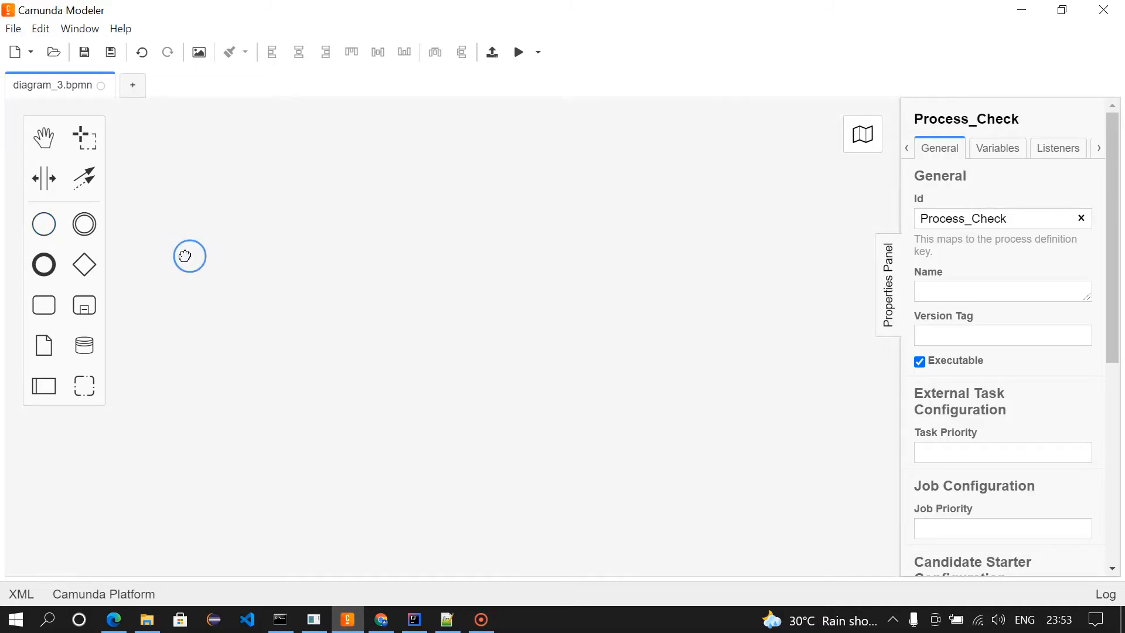
# Place a start event and append a task labelled Basic Check
pyautogui.click(185, 256)
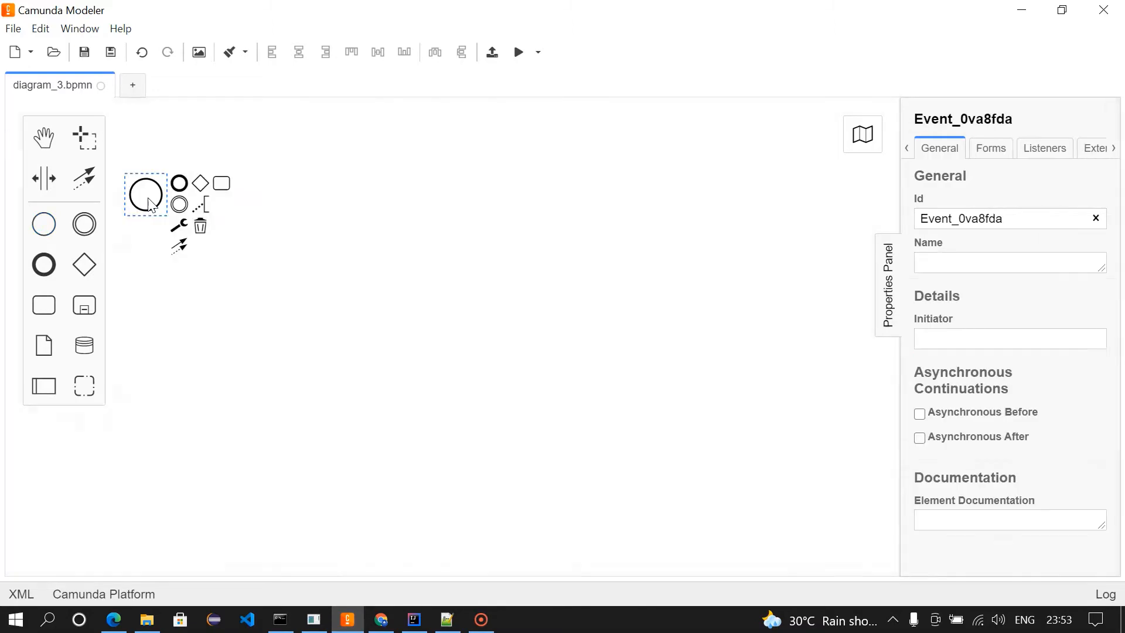
pyautogui.moveTo(241, 188)
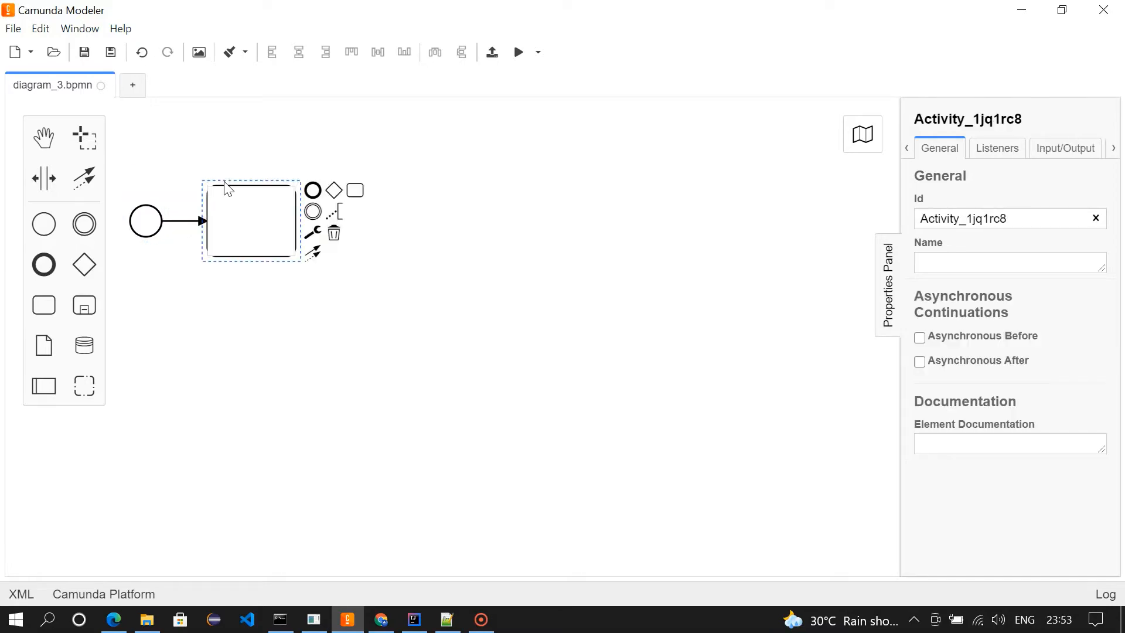
pyautogui.write('Basic')
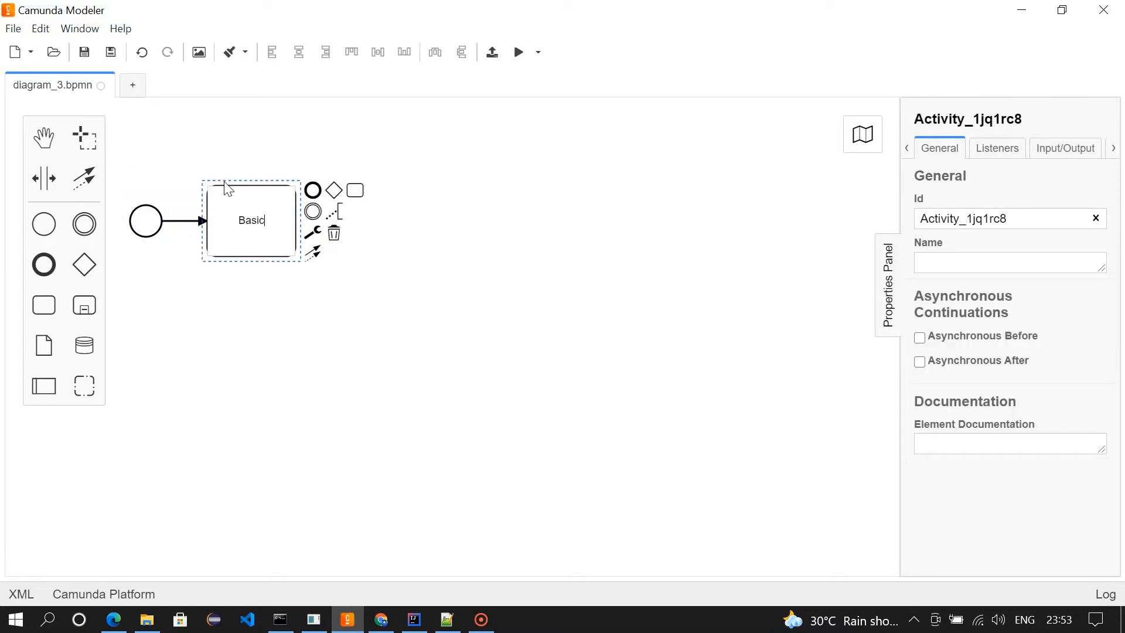
pyautogui.write('Check')
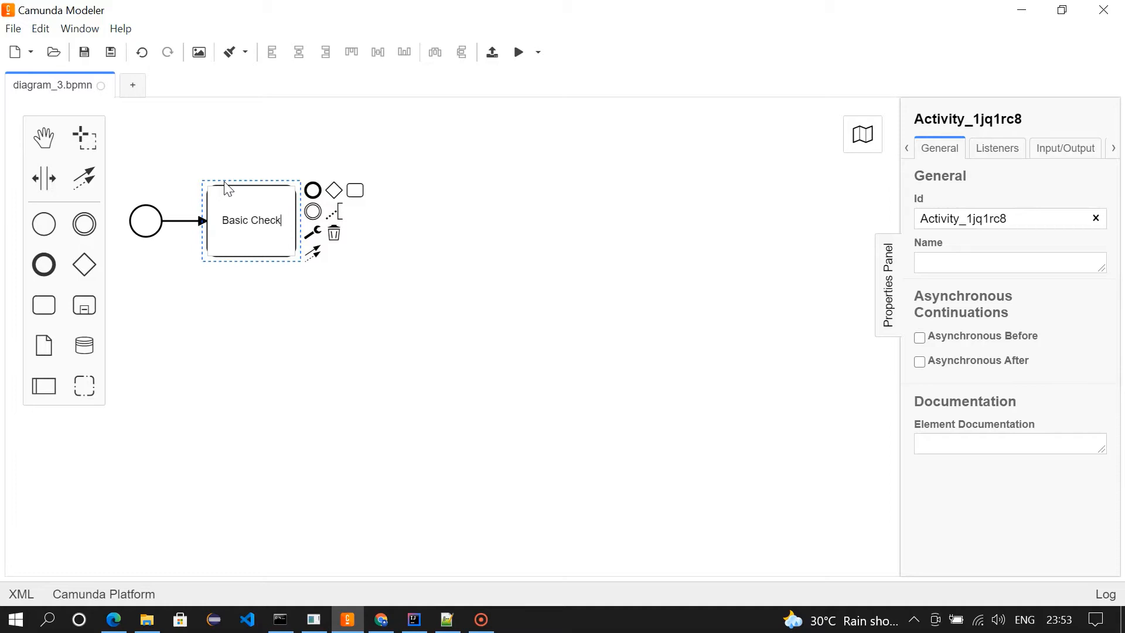
pyautogui.moveTo(311, 241)
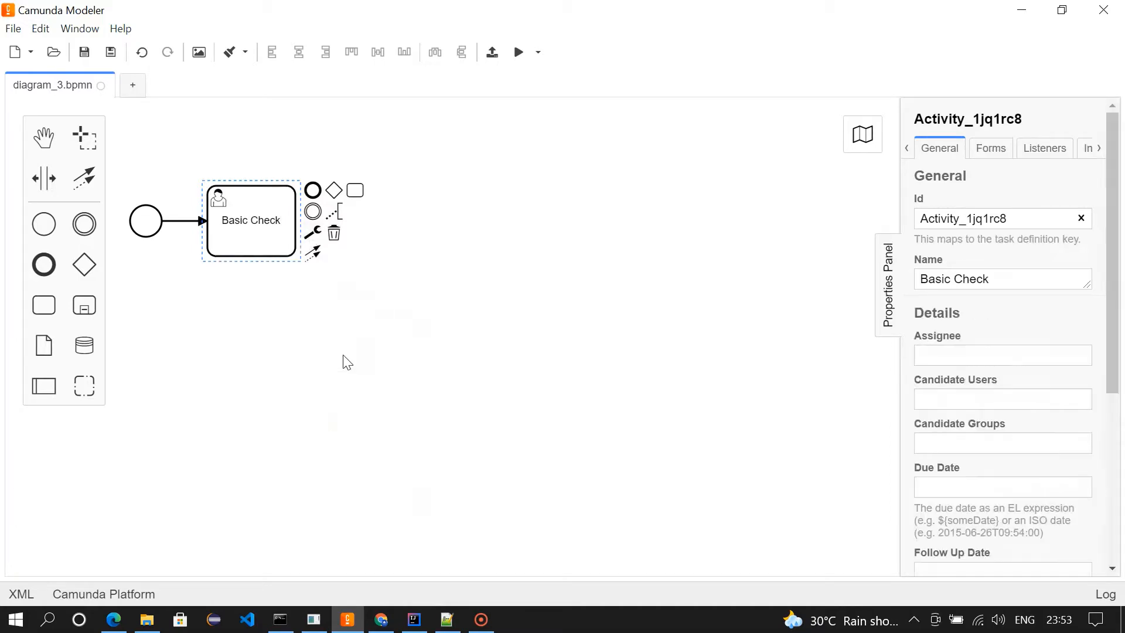
pyautogui.moveTo(323, 206)
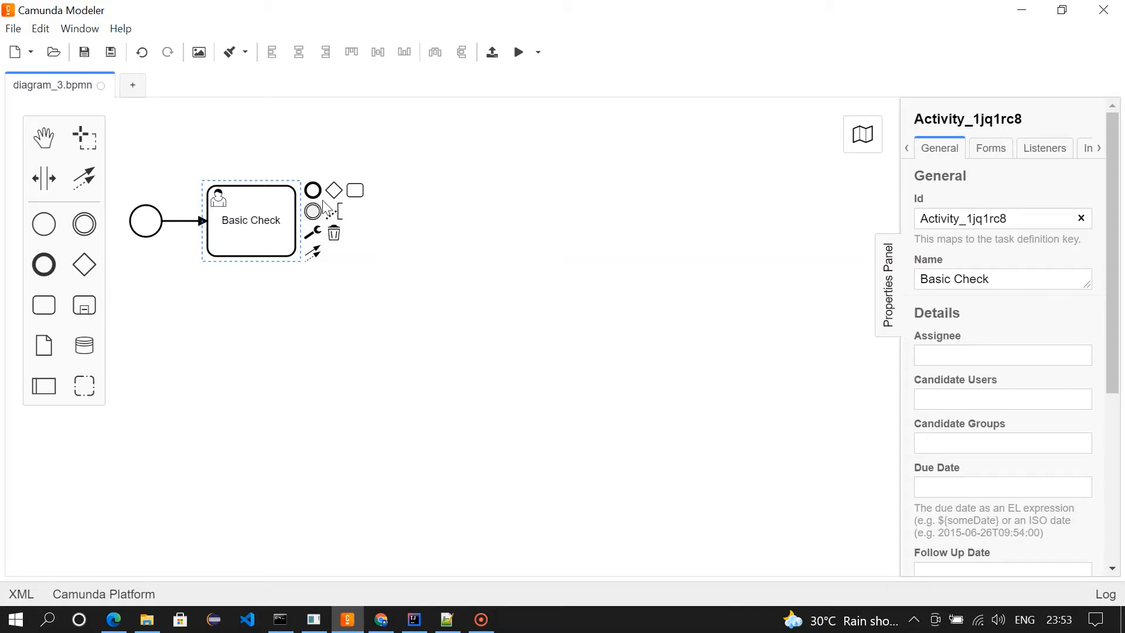
# Append a gateway after Basic Check and make it a parallel gateway
pyautogui.click(332, 190)
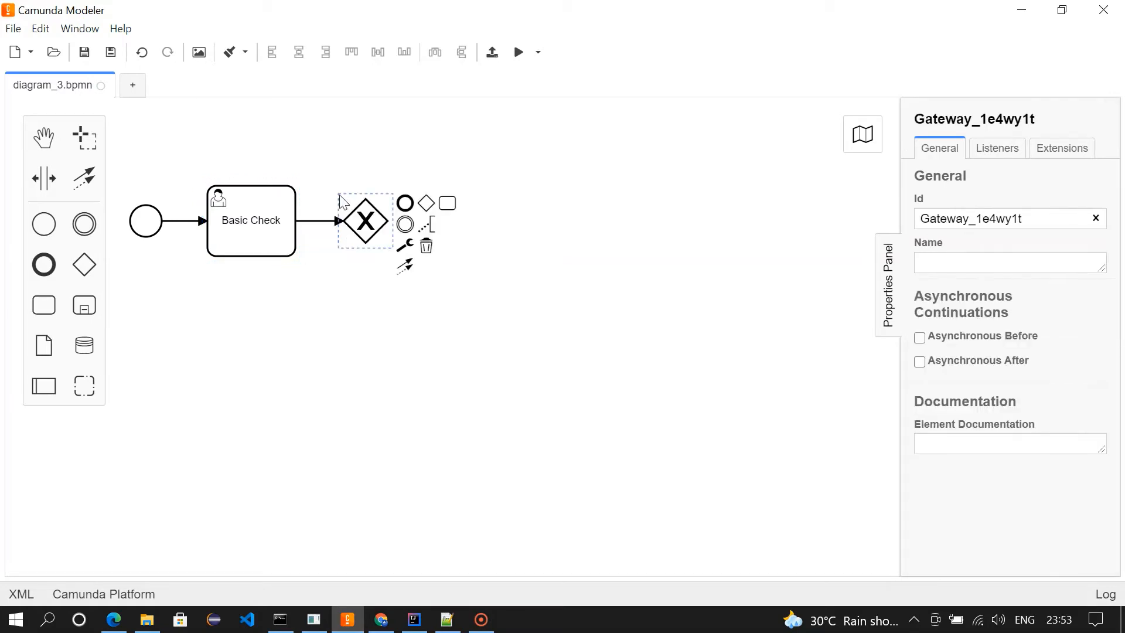
pyautogui.click(424, 203)
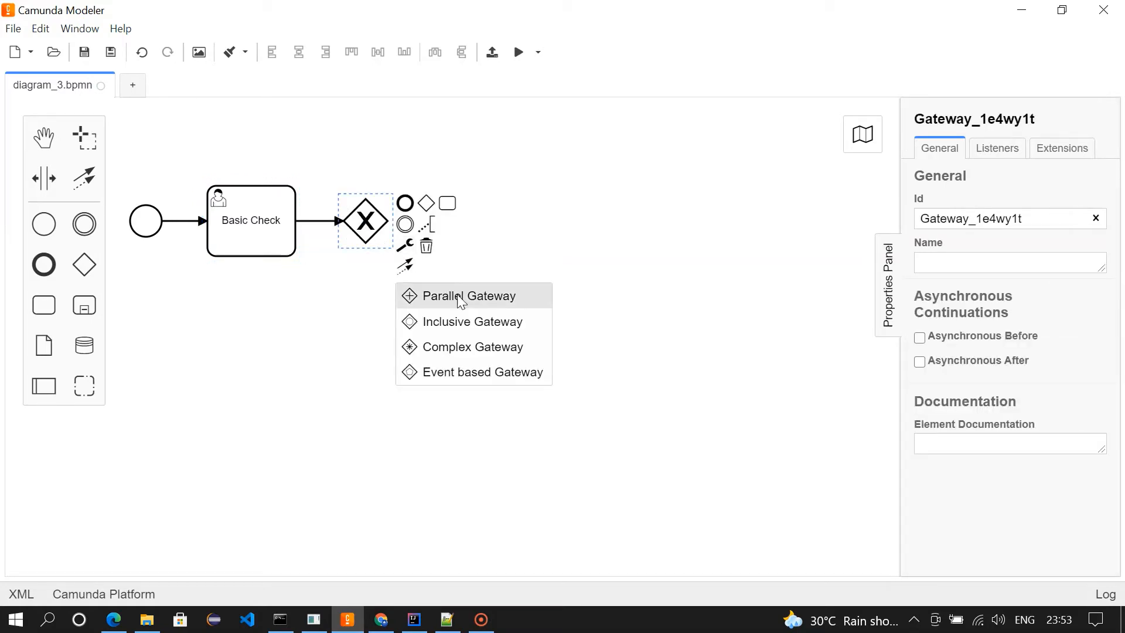
pyautogui.click(467, 295)
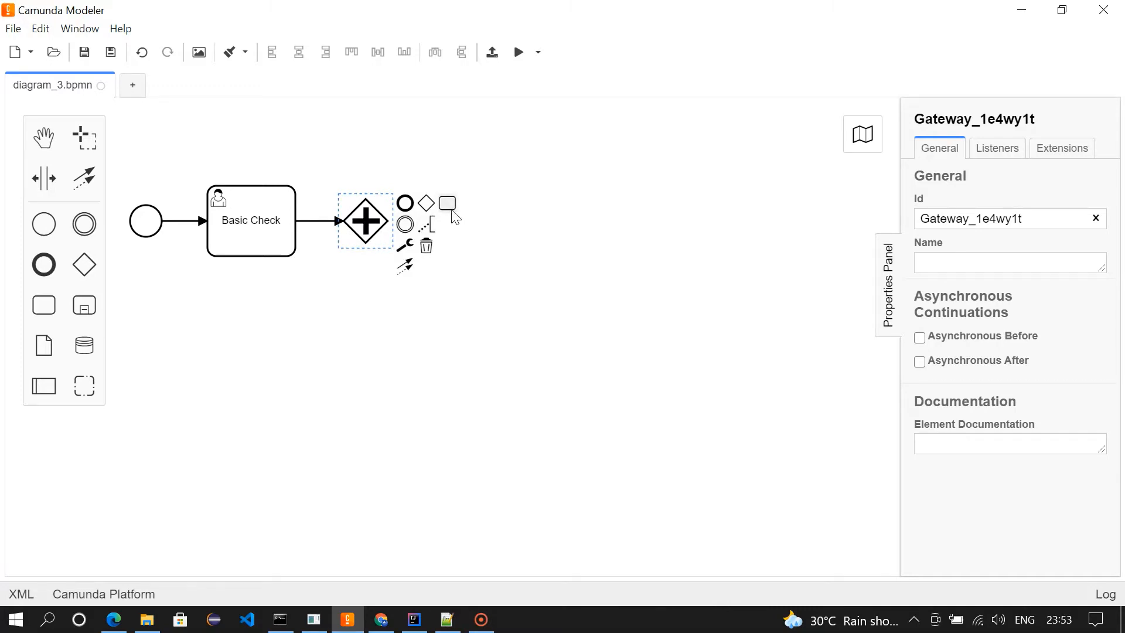
# Append a user task named Data Check after the parallel gateway
pyautogui.click(446, 202)
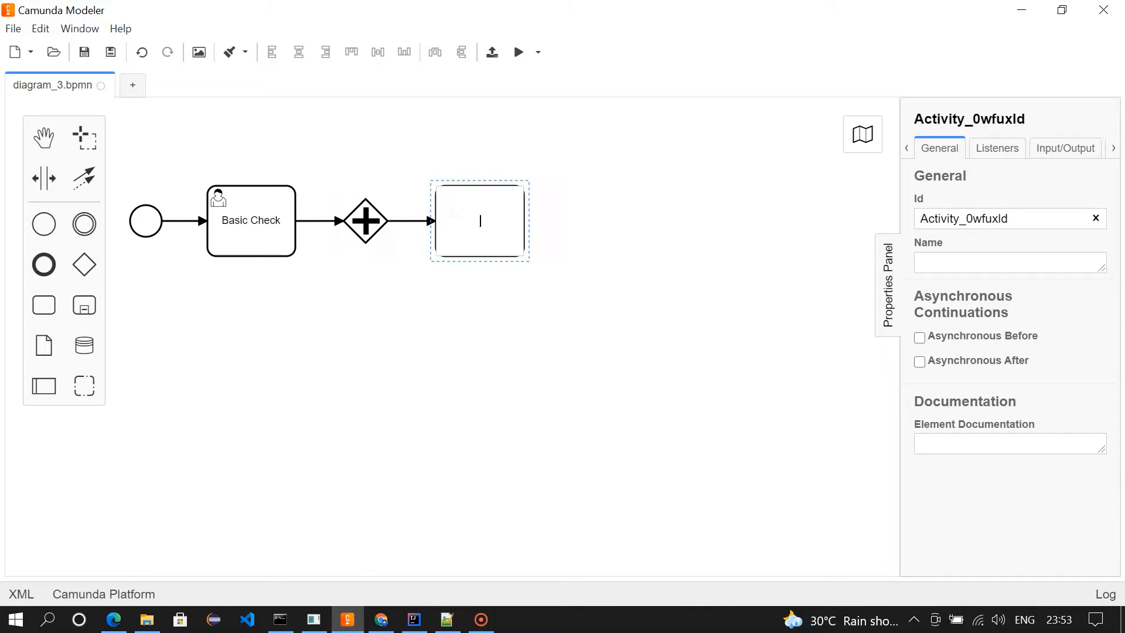
pyautogui.write('Data Check')
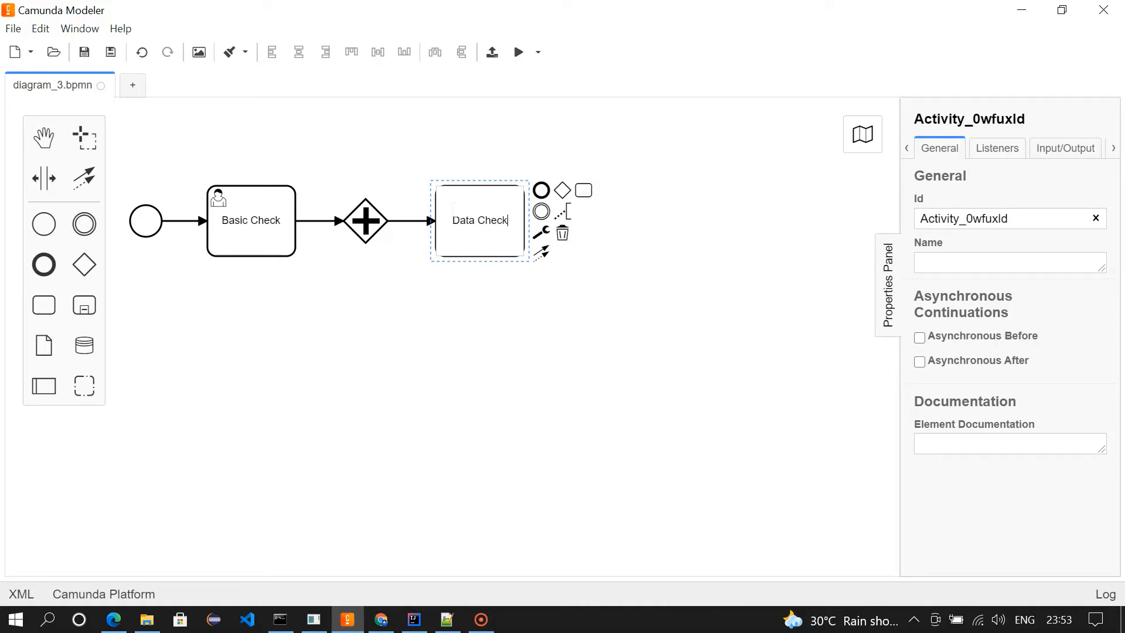
pyautogui.click(575, 282)
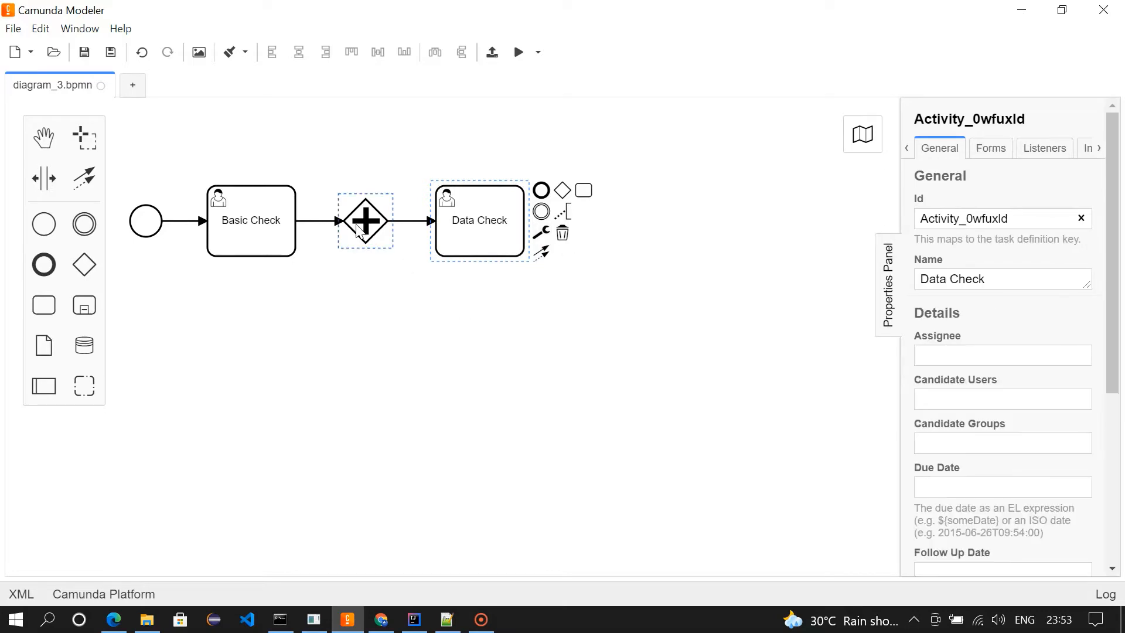
# Add a second branch from the gateway with a user task named Tele Verification
pyautogui.click(366, 220)
pyautogui.write('T')
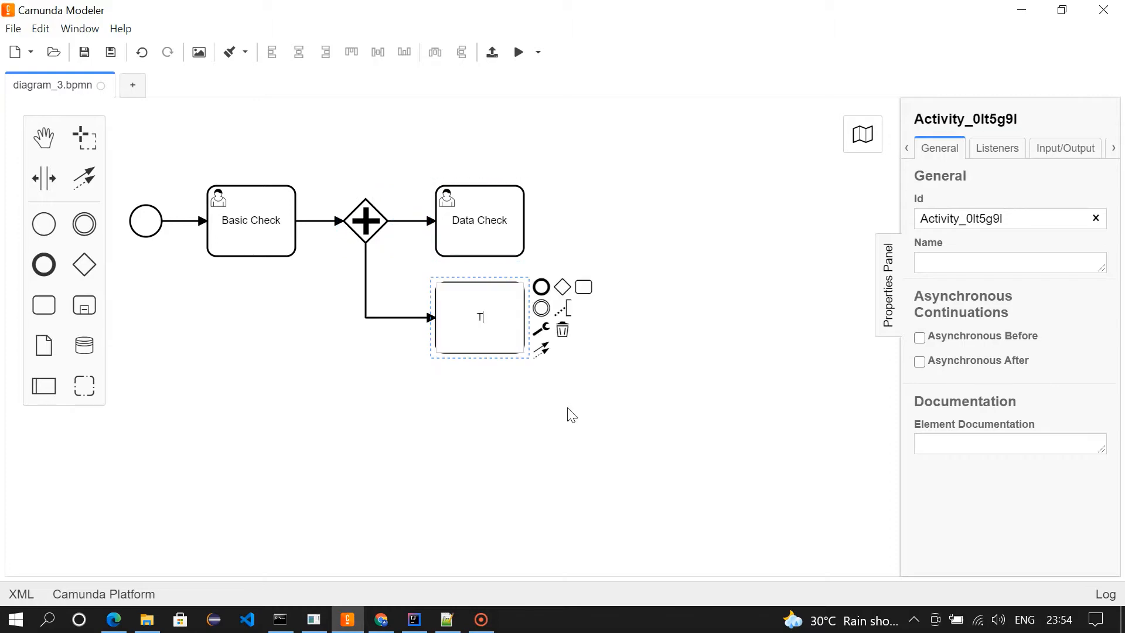
pyautogui.write('ele Ver')
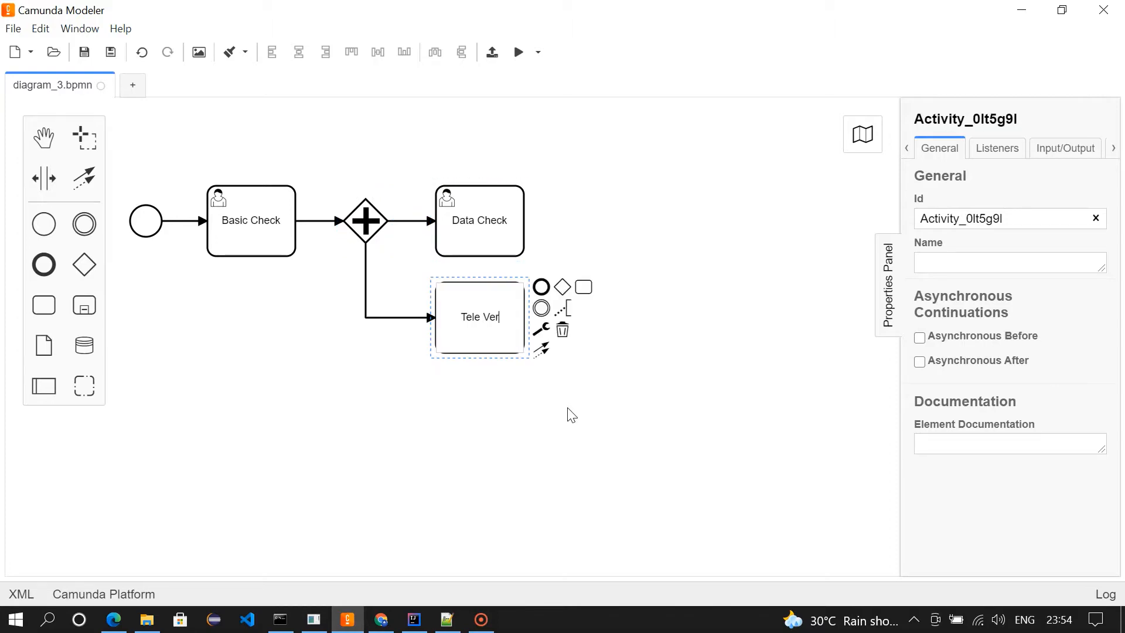
pyautogui.write('rification')
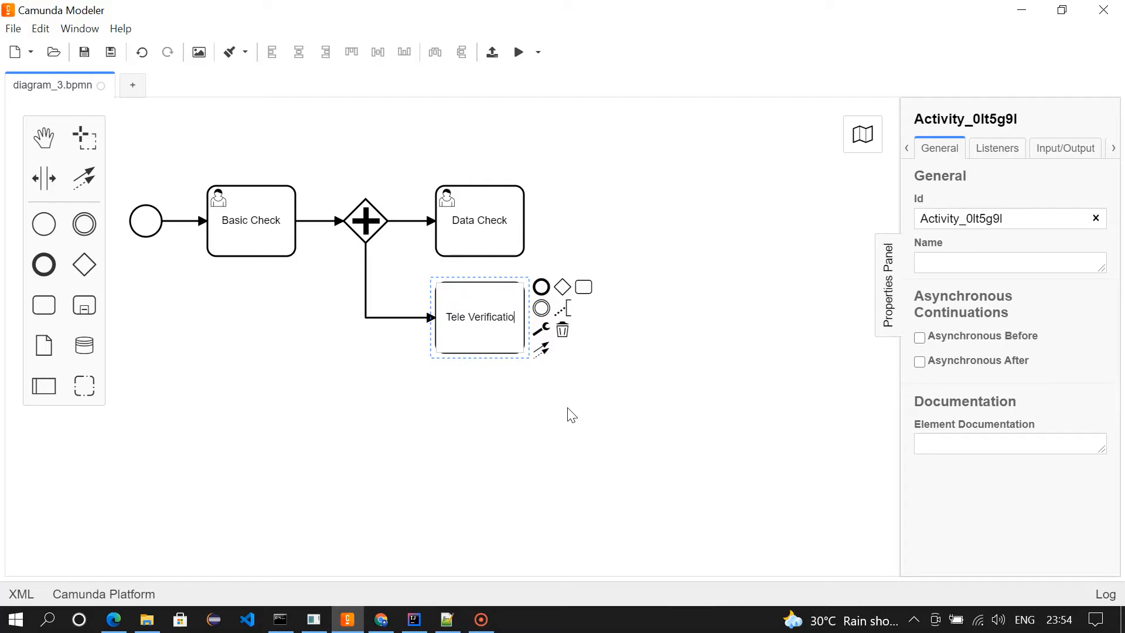
pyautogui.click(542, 330)
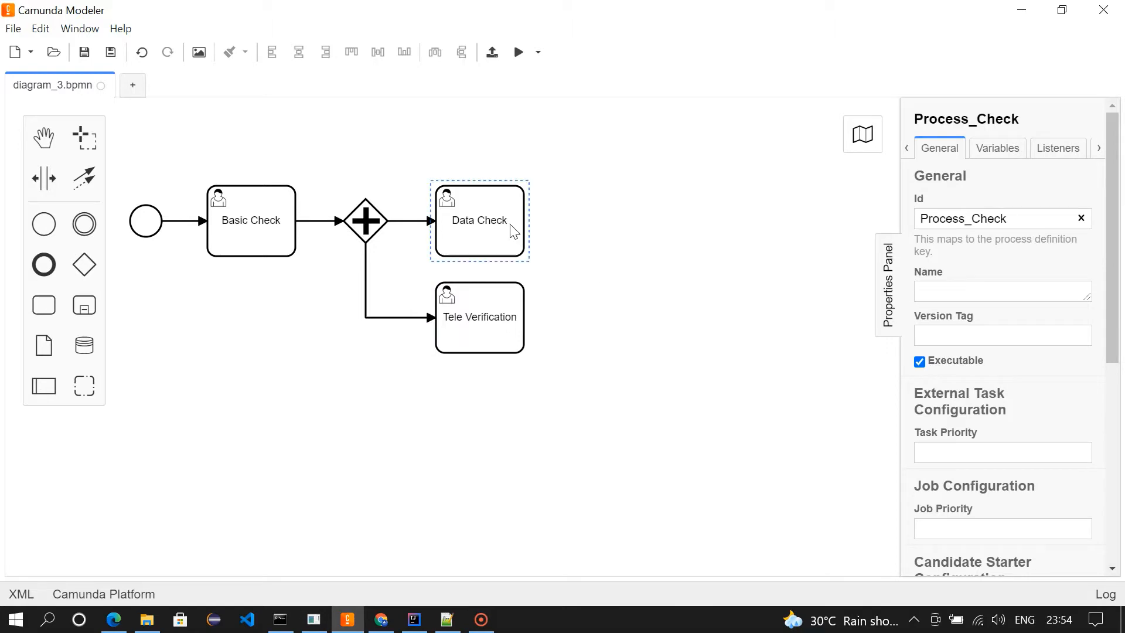
# Merge Data Check and Tele Verification into a closing parallel gateway
pyautogui.click(479, 221)
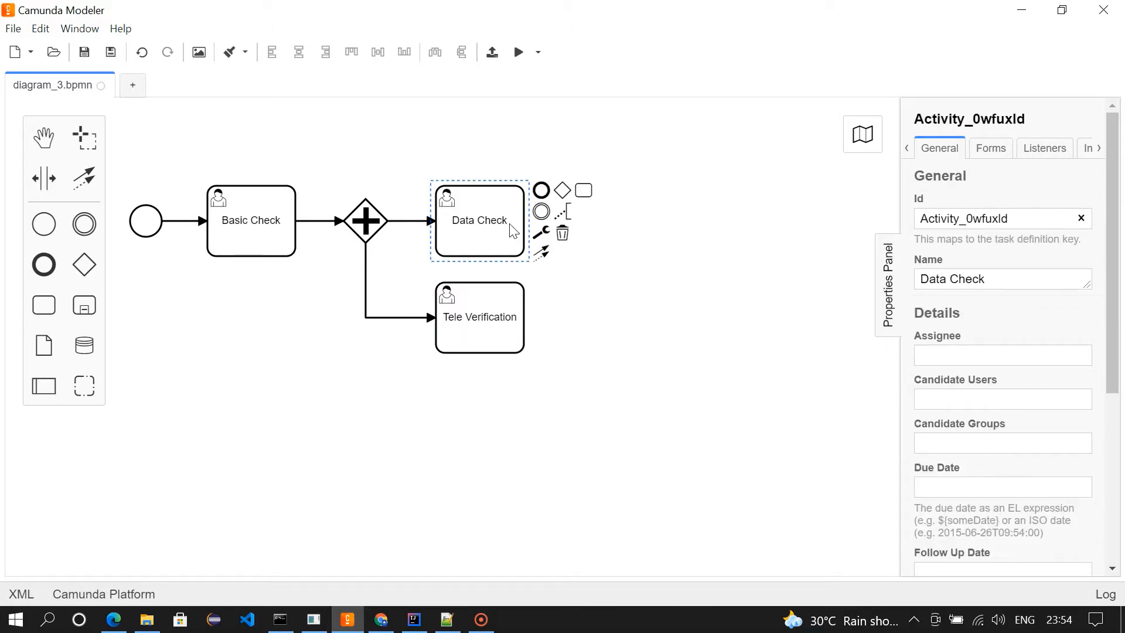
pyautogui.click(591, 221)
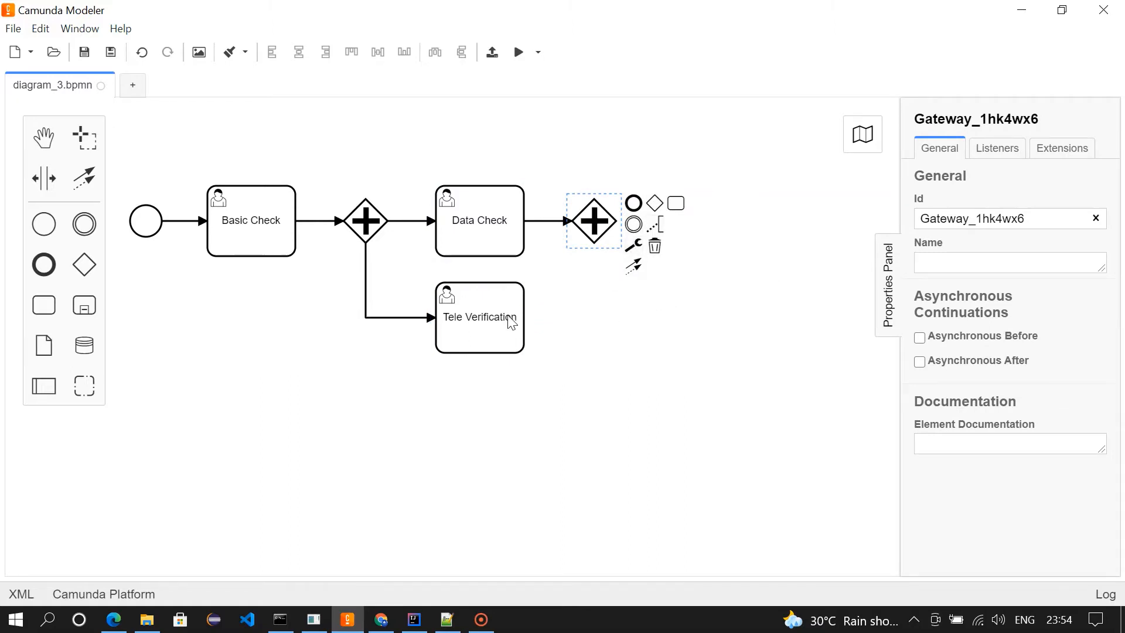
pyautogui.click(479, 317)
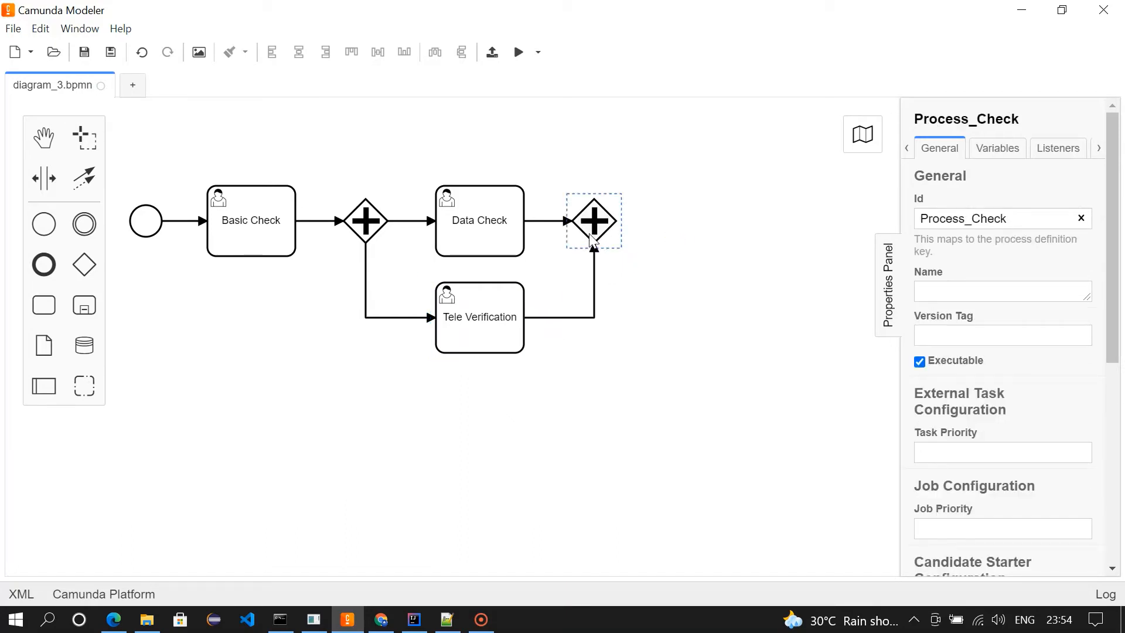
pyautogui.click(592, 221)
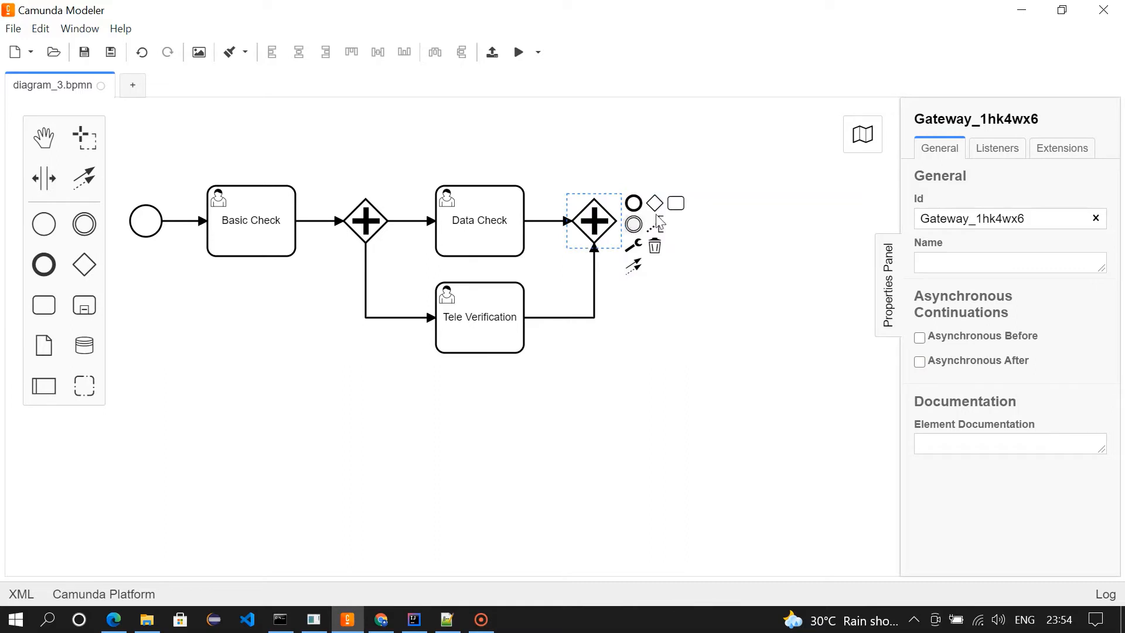
# Append a user task named Final Desicion after the closing gateway
pyautogui.click(675, 202)
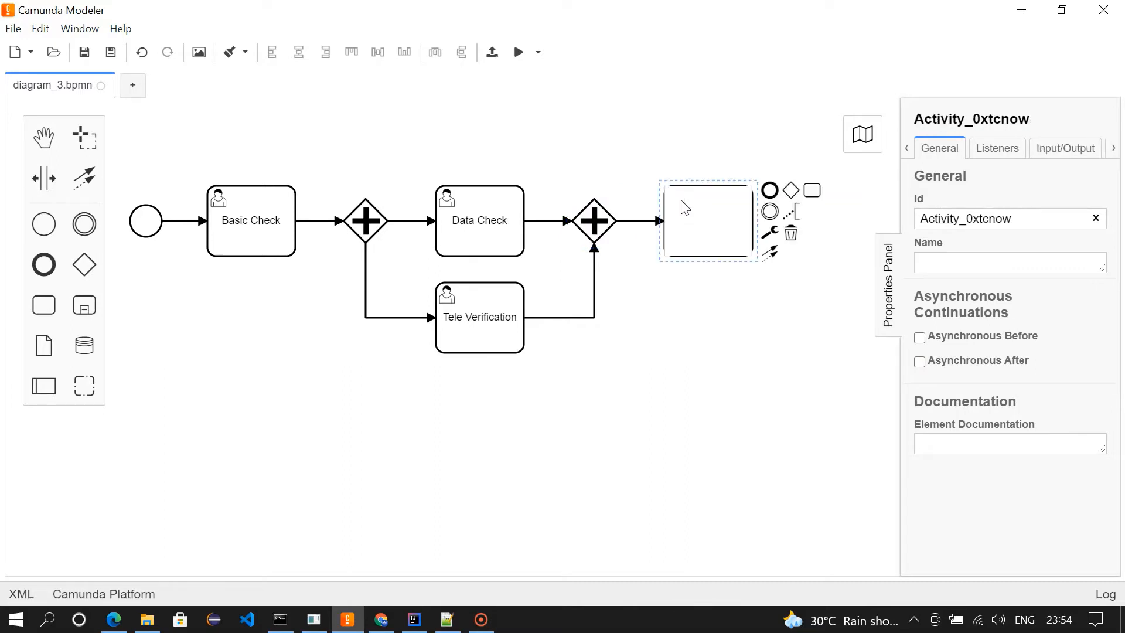
pyautogui.write('Final D')
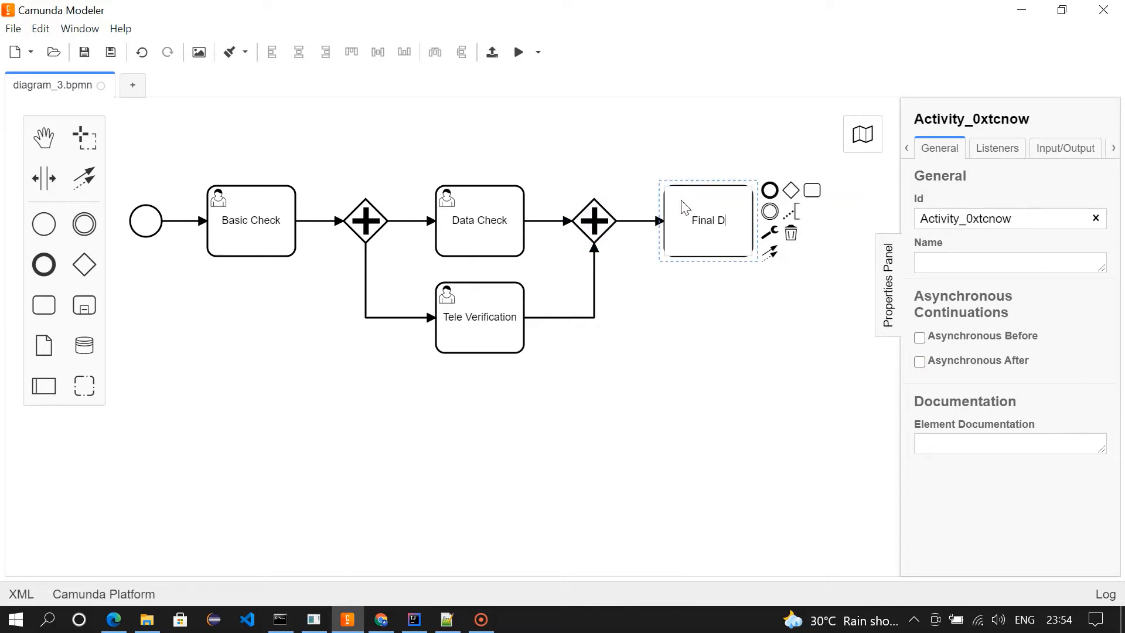
pyautogui.write('esicion')
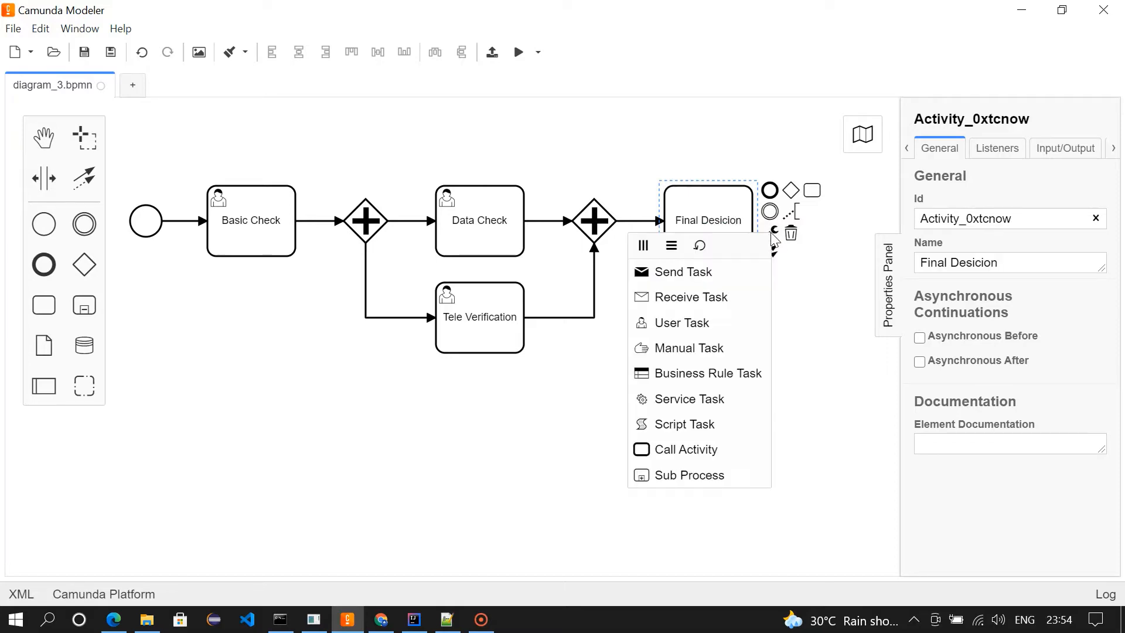
pyautogui.click(682, 322)
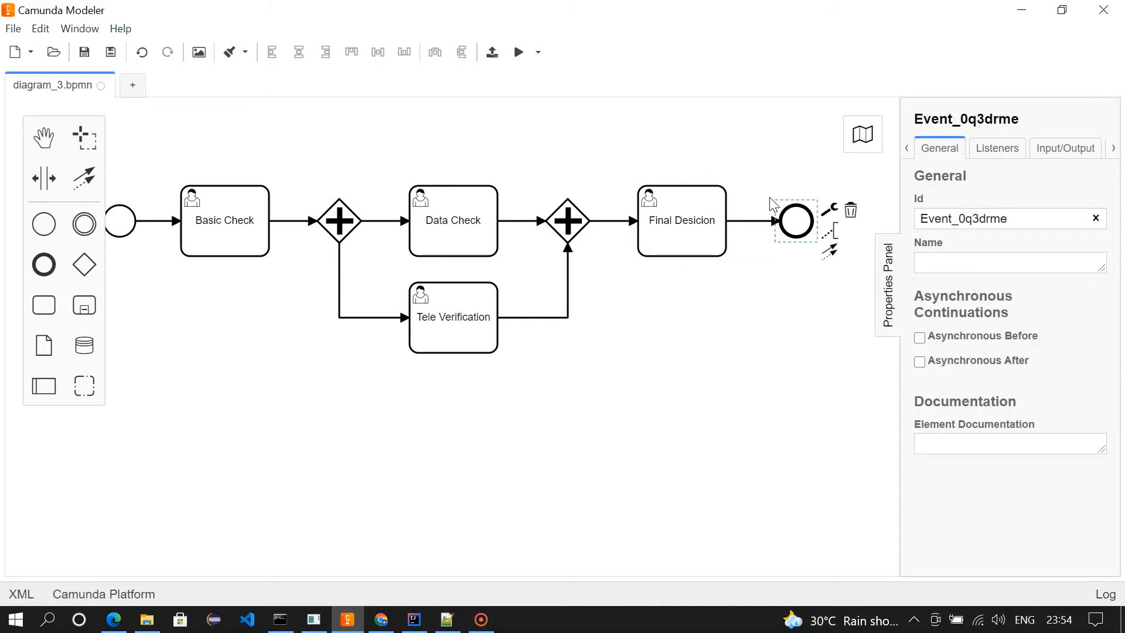
pyautogui.moveTo(492, 412)
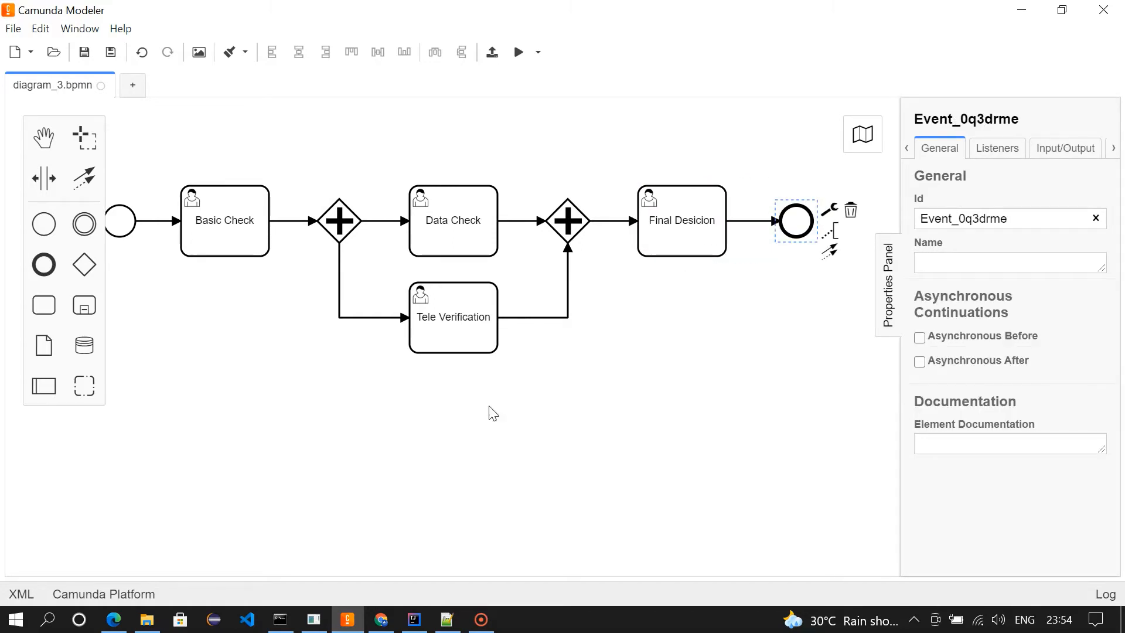
pyautogui.moveTo(105, 43)
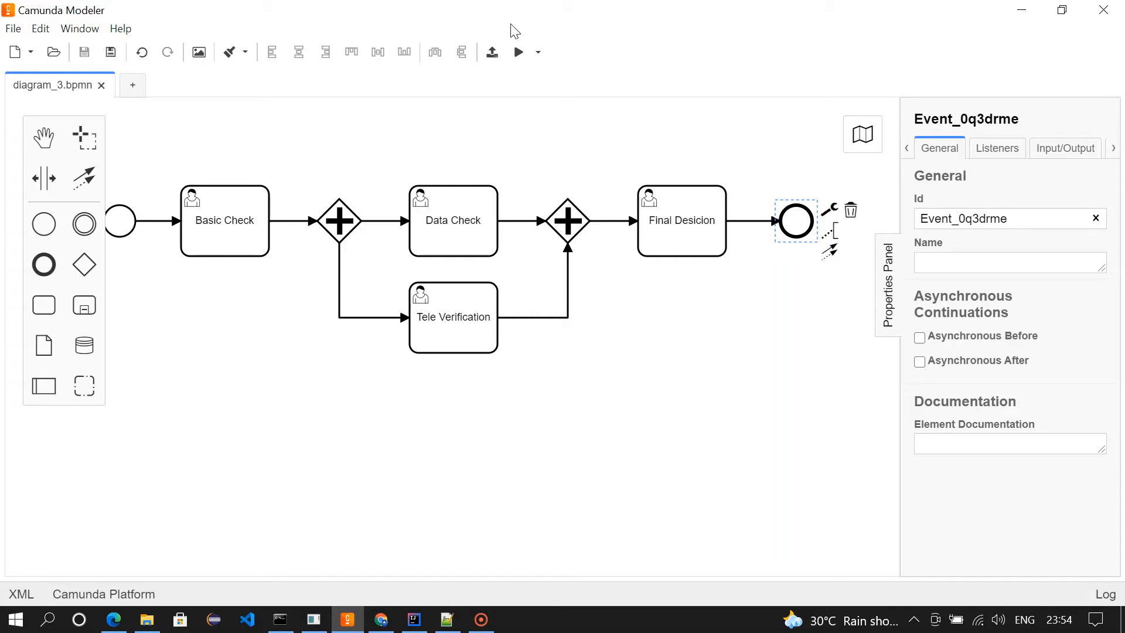
# Deploy the diagram to the local Camunda engine via the localhost REST endpoint
pyautogui.click(491, 51)
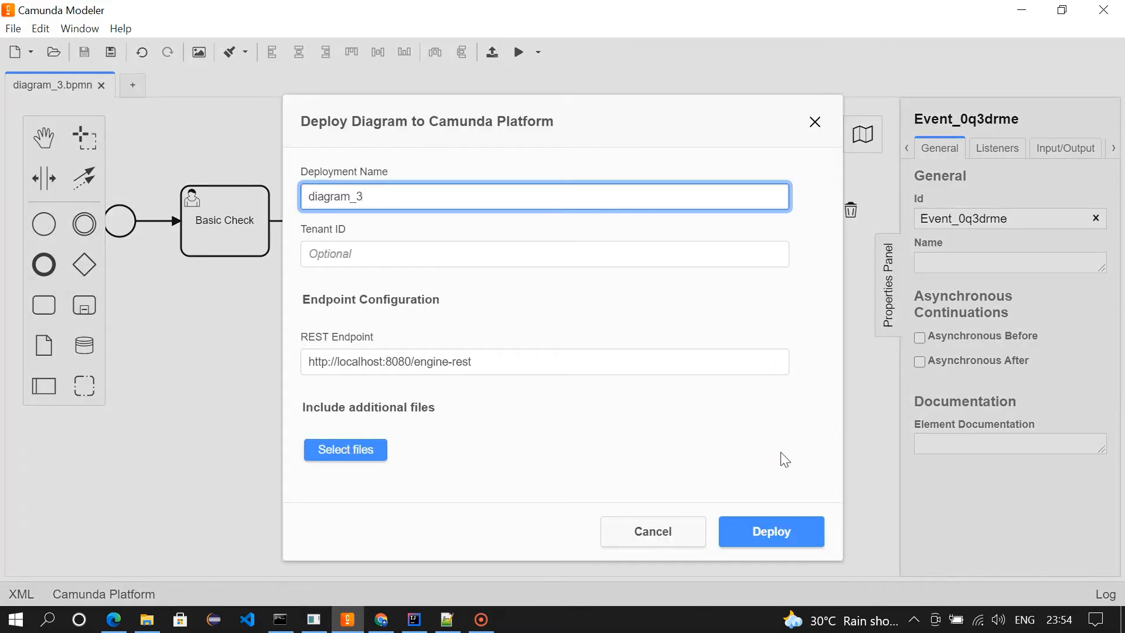
pyautogui.click(769, 532)
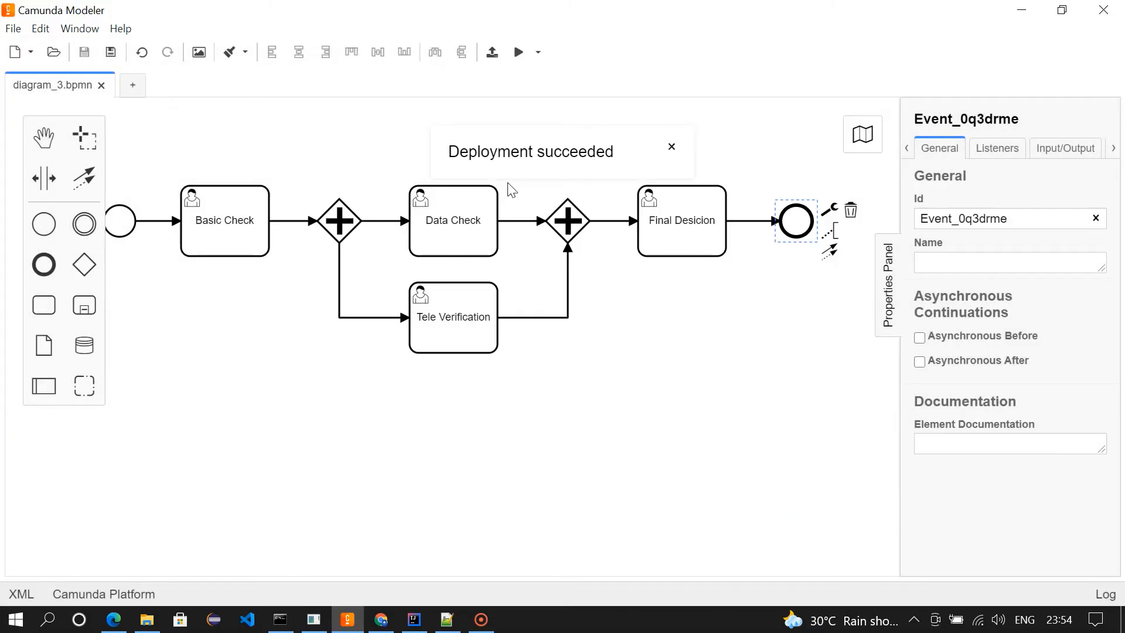
pyautogui.moveTo(400, 507)
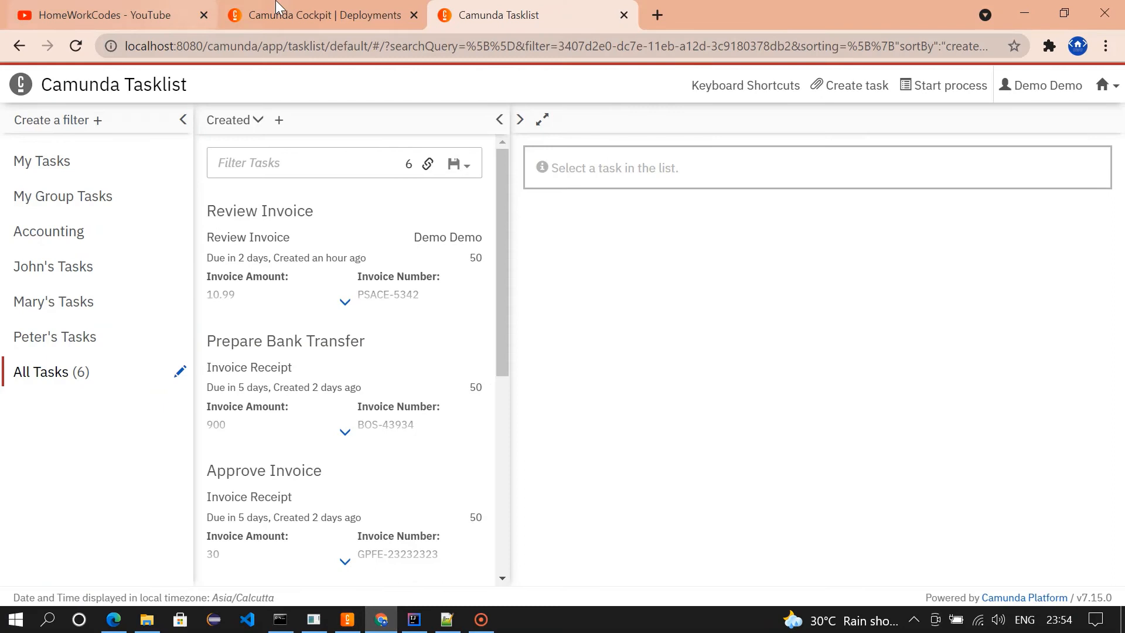
# View the deployed Process_Check definition in Cockpit with no running instances
pyautogui.click(321, 14)
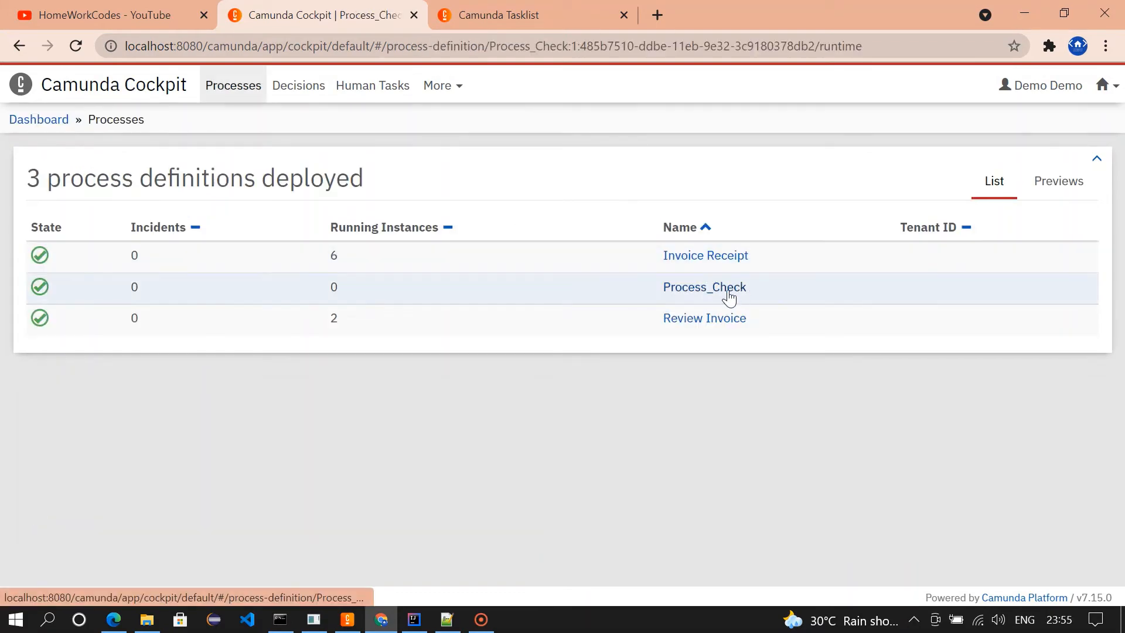
pyautogui.click(704, 286)
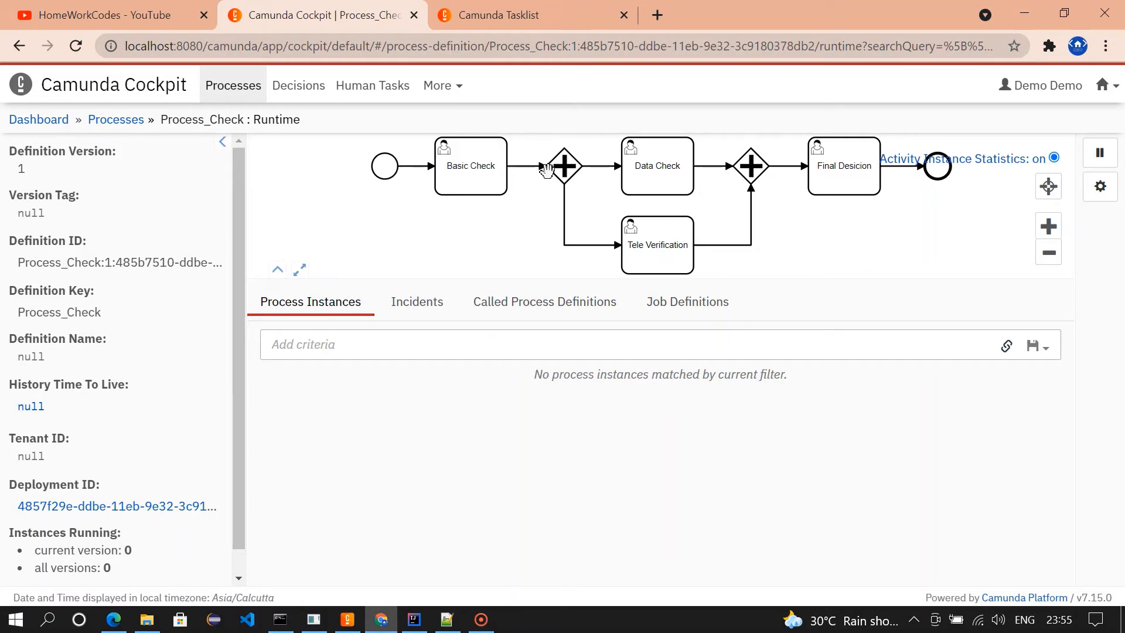
pyautogui.moveTo(700, 158)
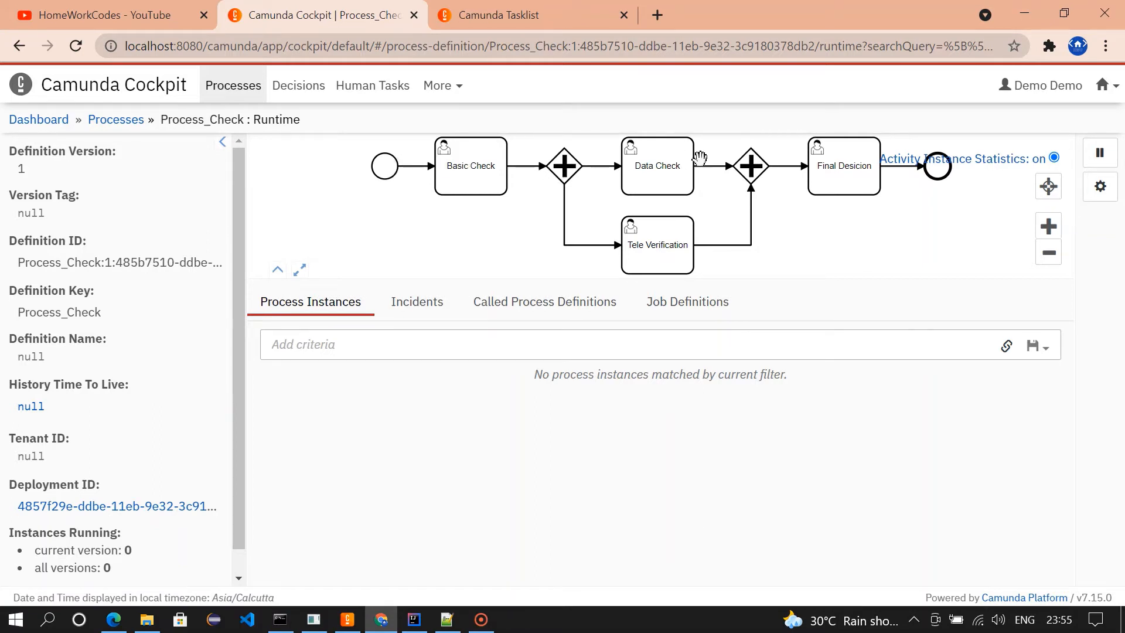
pyautogui.moveTo(656, 250)
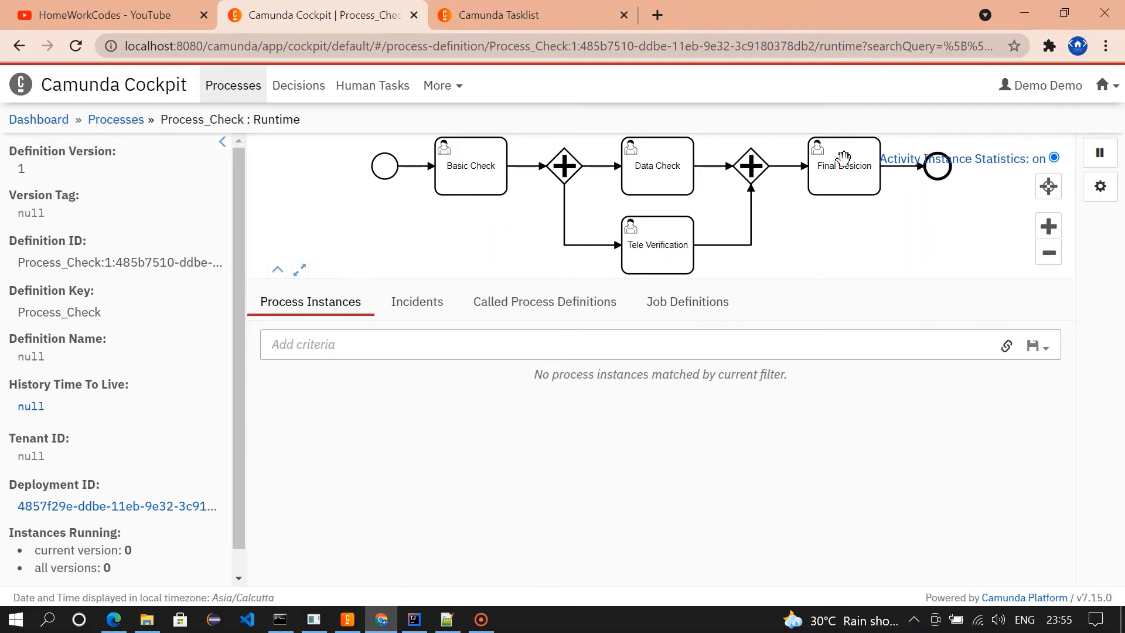
pyautogui.moveTo(953, 169)
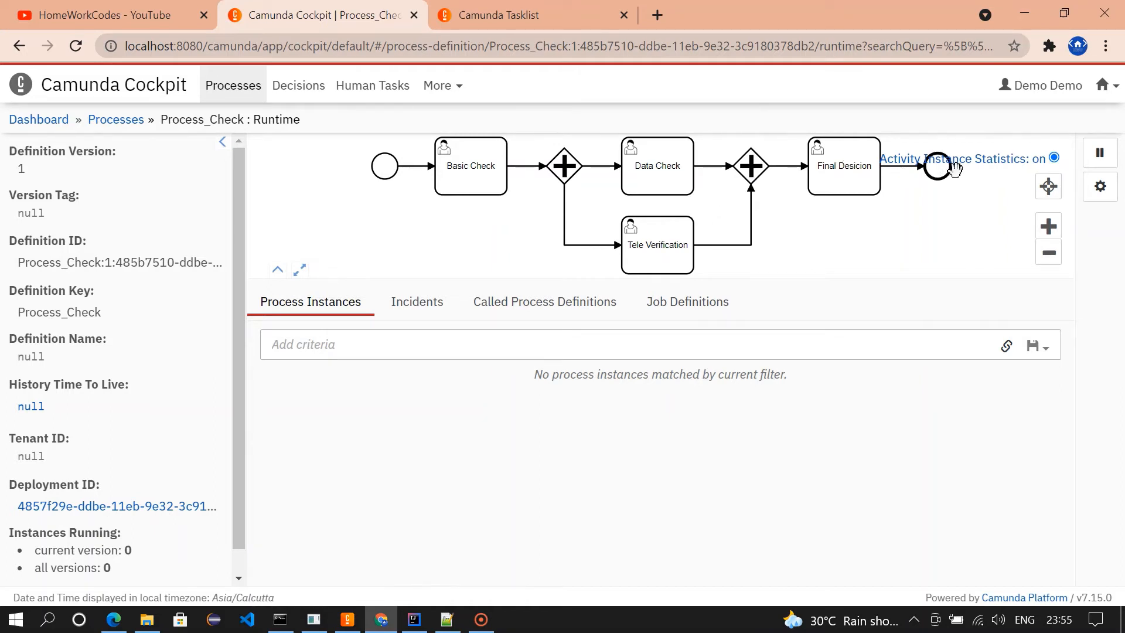
pyautogui.moveTo(520, 14)
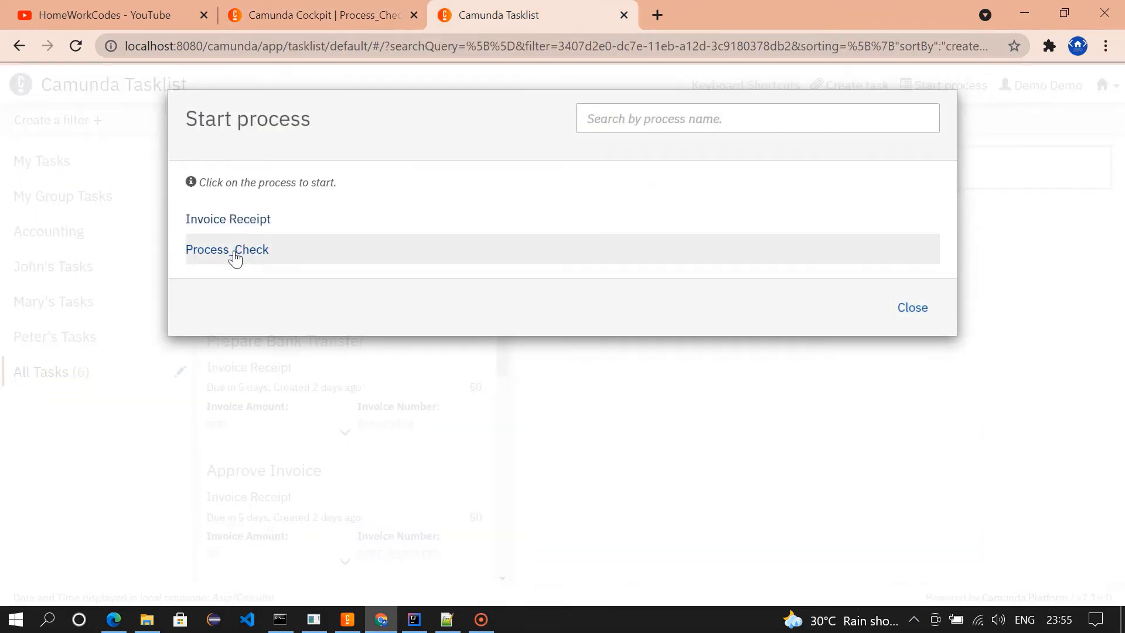
# Choose Process_Check in the Tasklist start form and enter business key 123
pyautogui.click(226, 249)
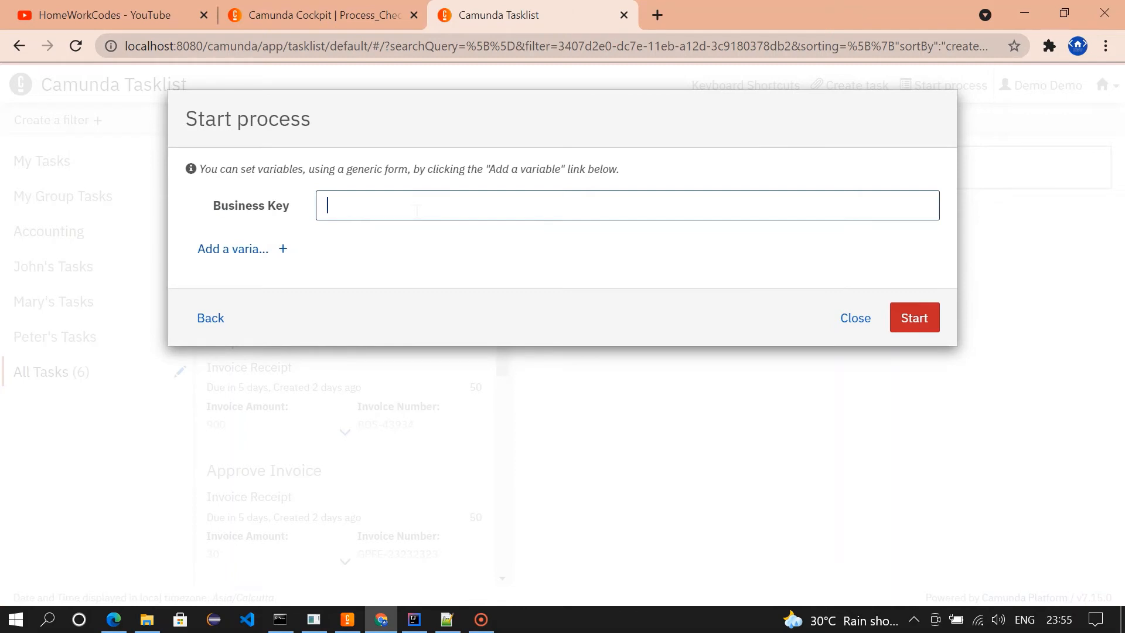
pyautogui.write('123')
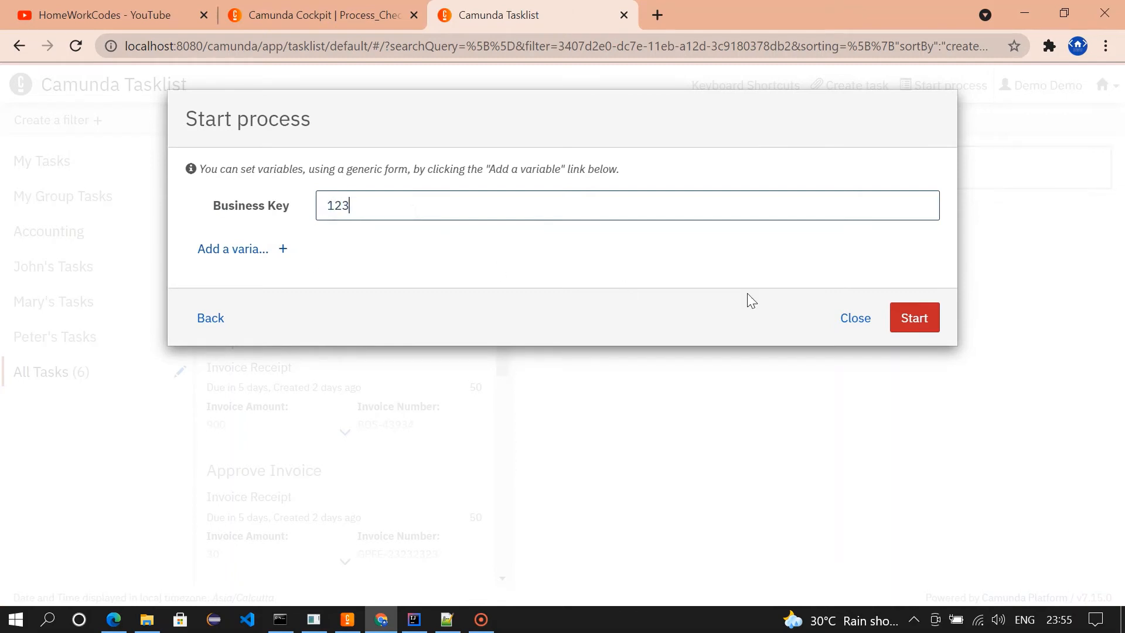
# Start the instance, refresh Cockpit to see it waiting at Basic Check, and go to Tasklist
pyautogui.click(914, 317)
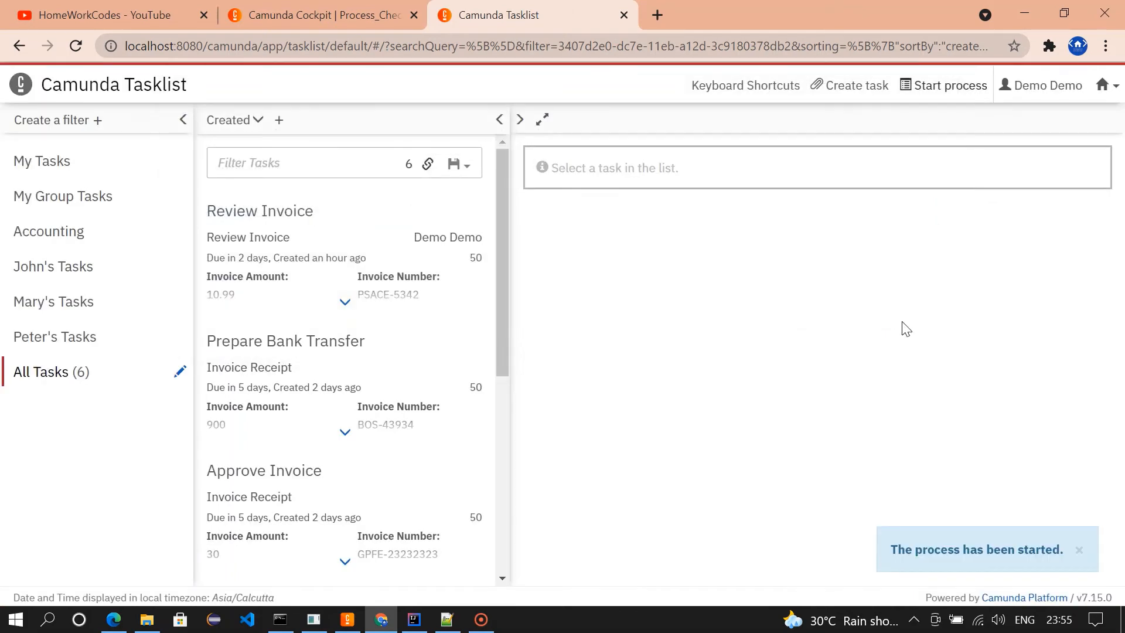
pyautogui.click(319, 14)
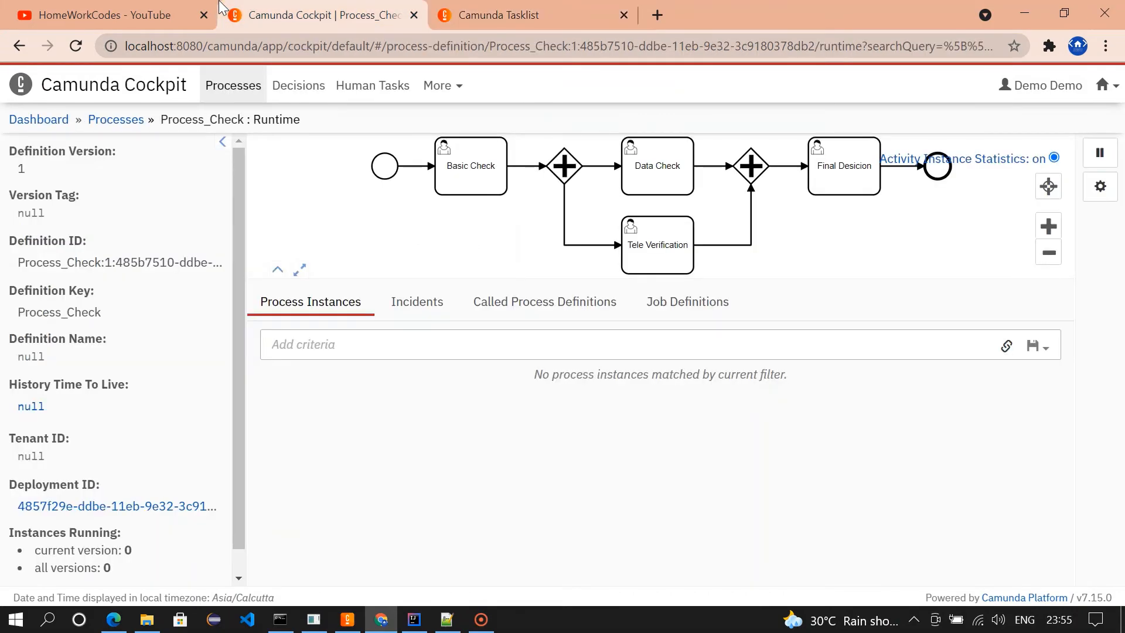
pyautogui.click(76, 46)
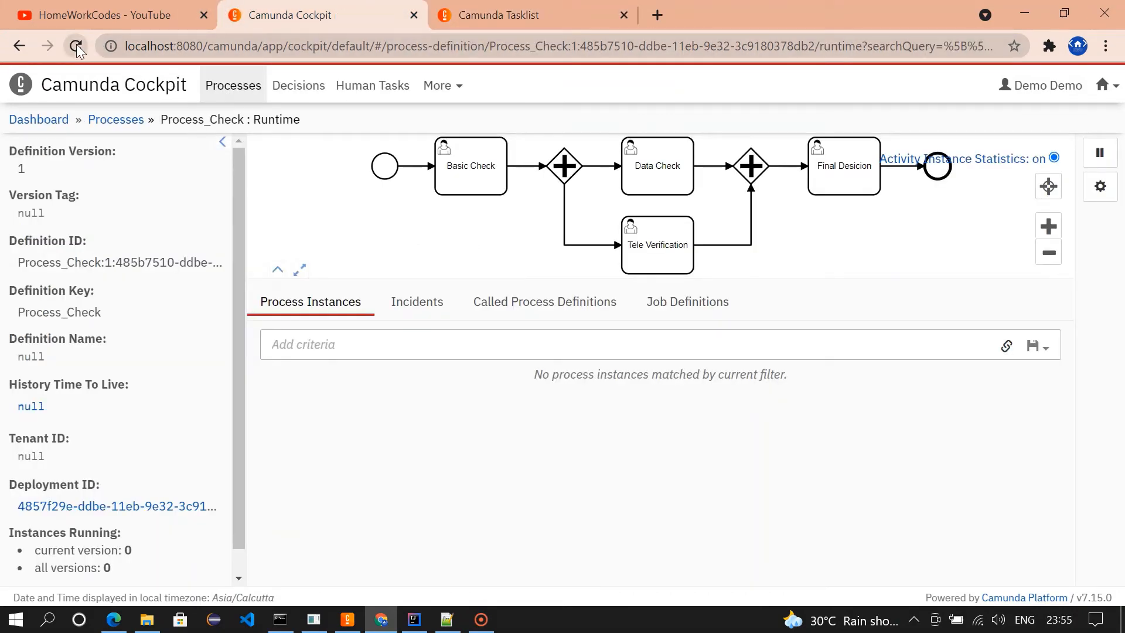
pyautogui.click(76, 45)
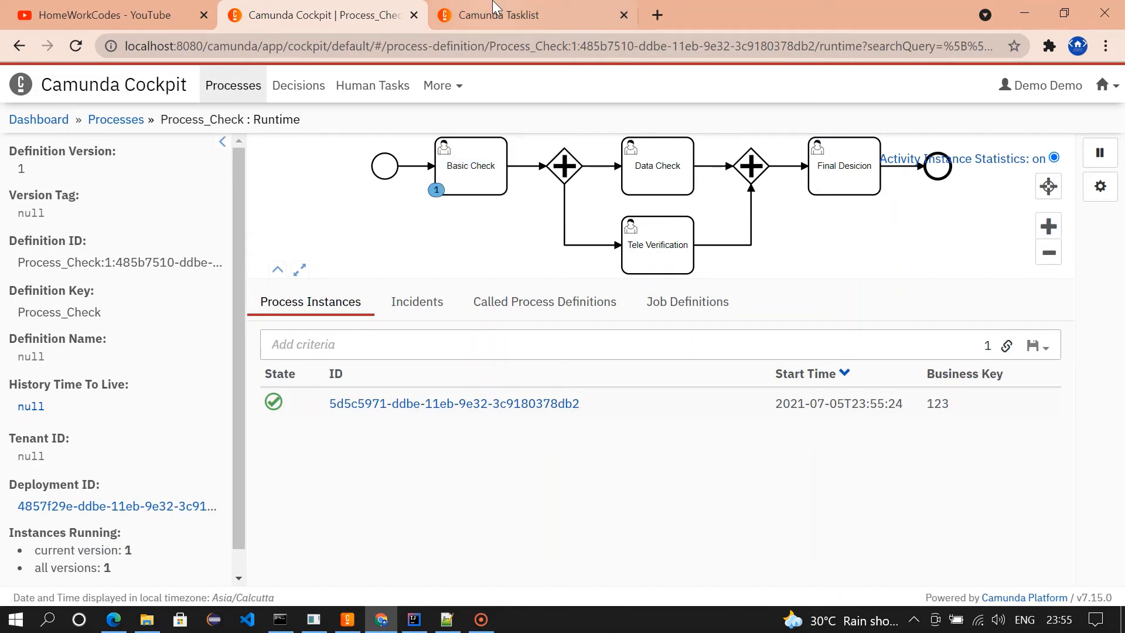
pyautogui.click(531, 14)
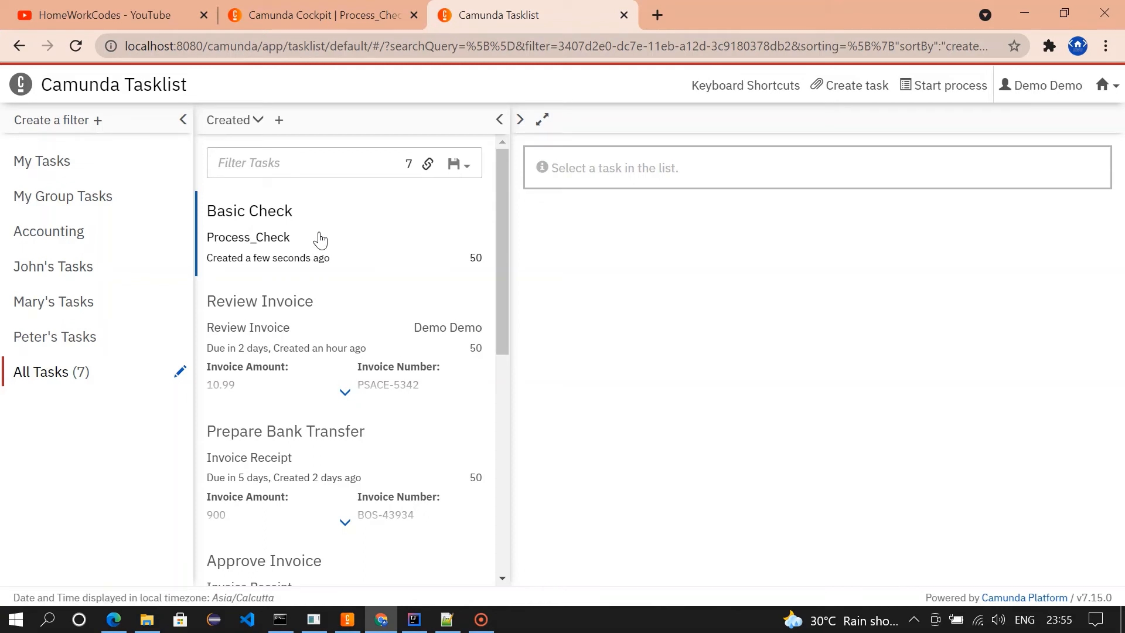
# Claim and complete the Basic Check task
pyautogui.click(249, 210)
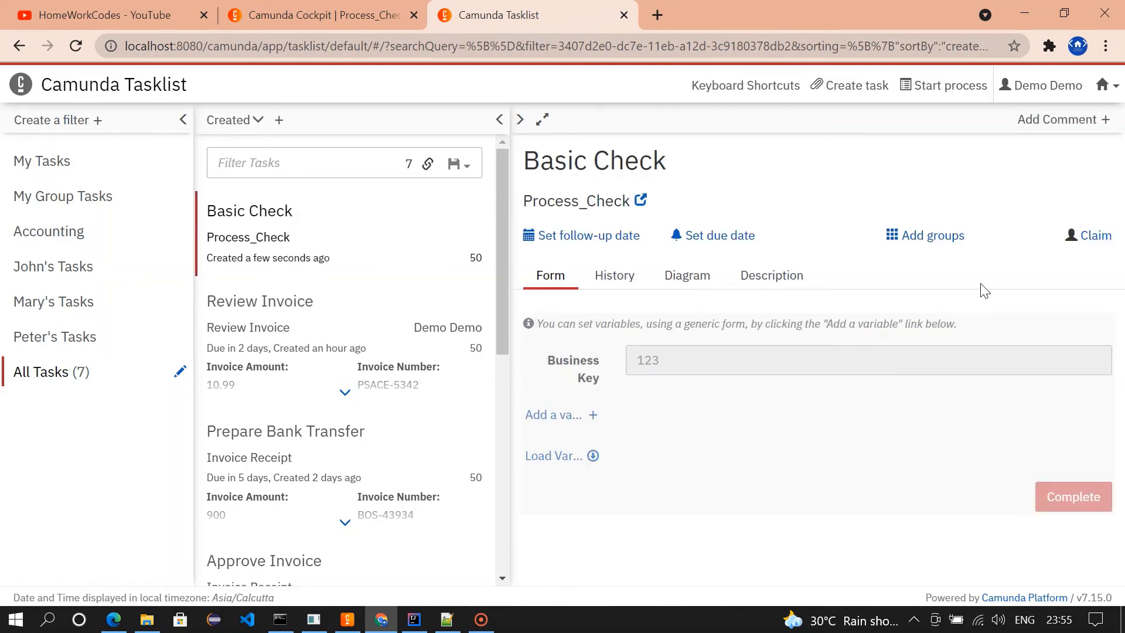
pyautogui.click(1087, 235)
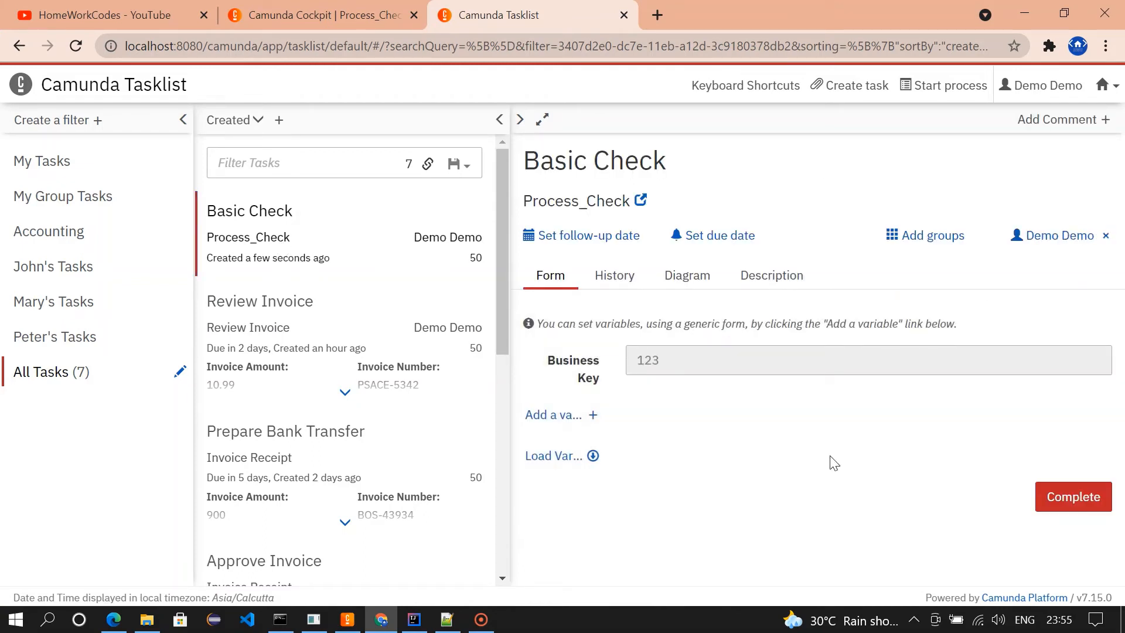
pyautogui.click(1073, 497)
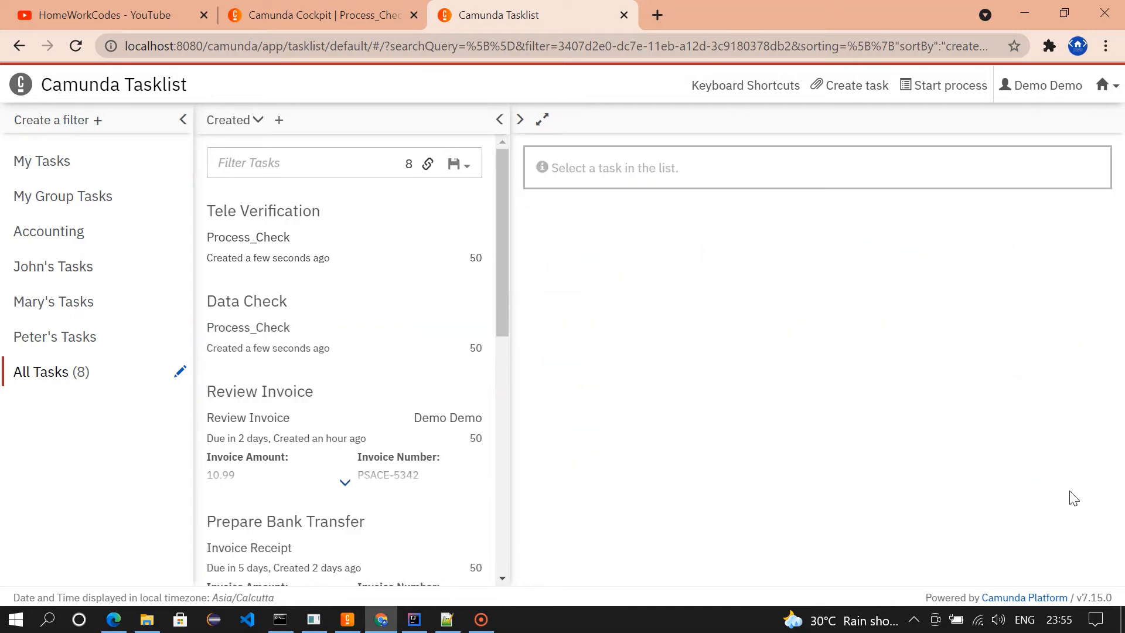
pyautogui.moveTo(379, 287)
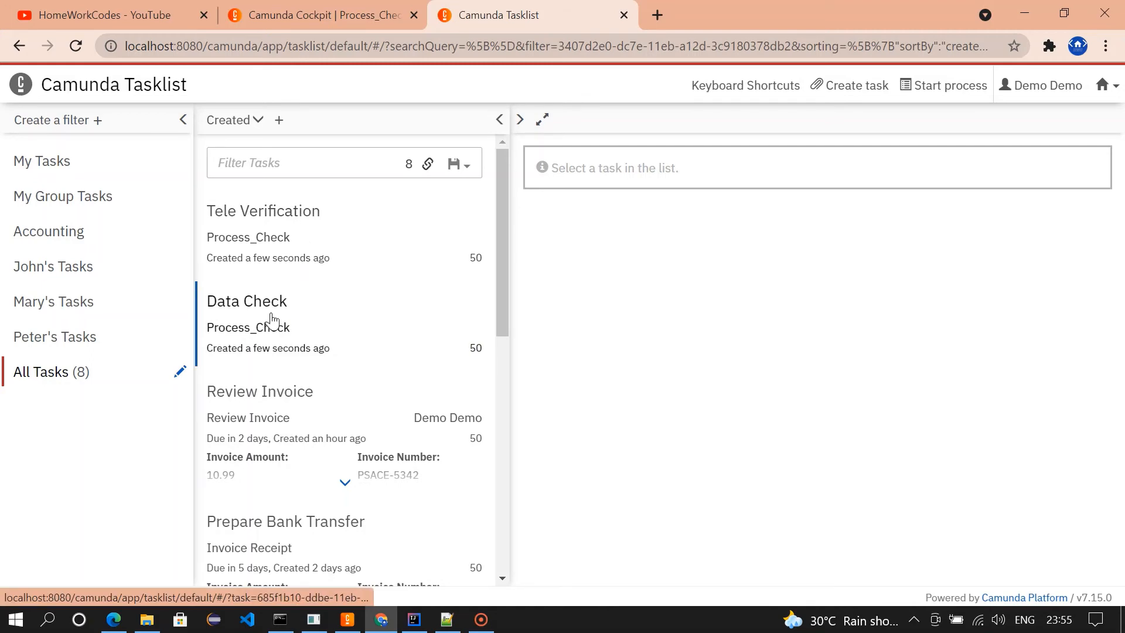
# Refresh the runtime view showing one token each at Data Check and Tele Verification, then go to Tasklist
pyautogui.click(319, 14)
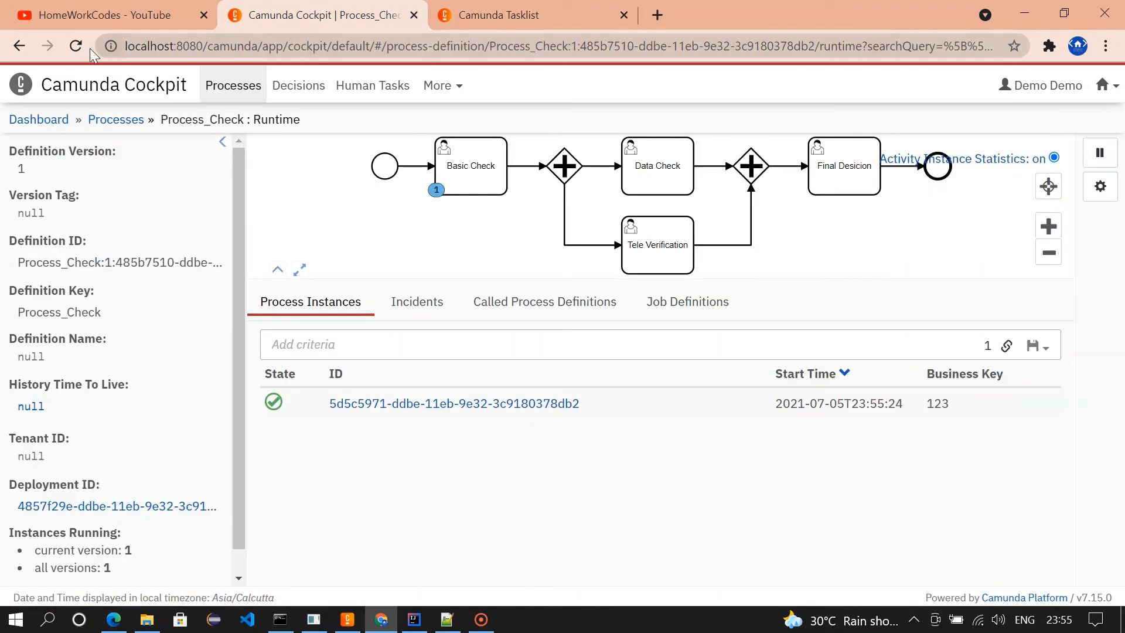
pyautogui.click(75, 46)
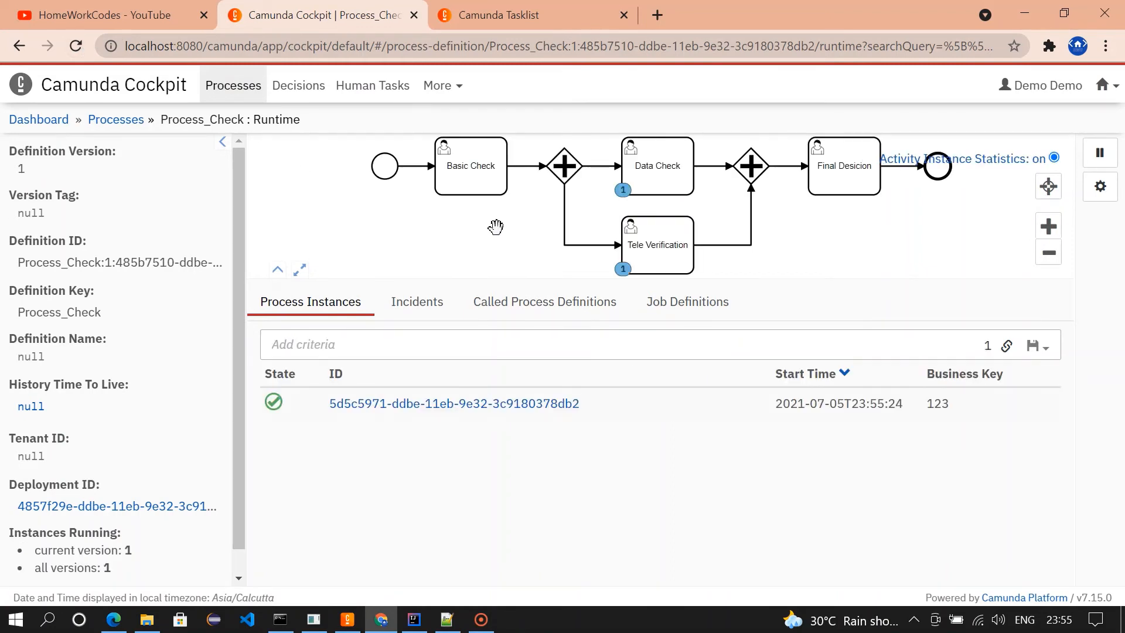
pyautogui.moveTo(494, 181)
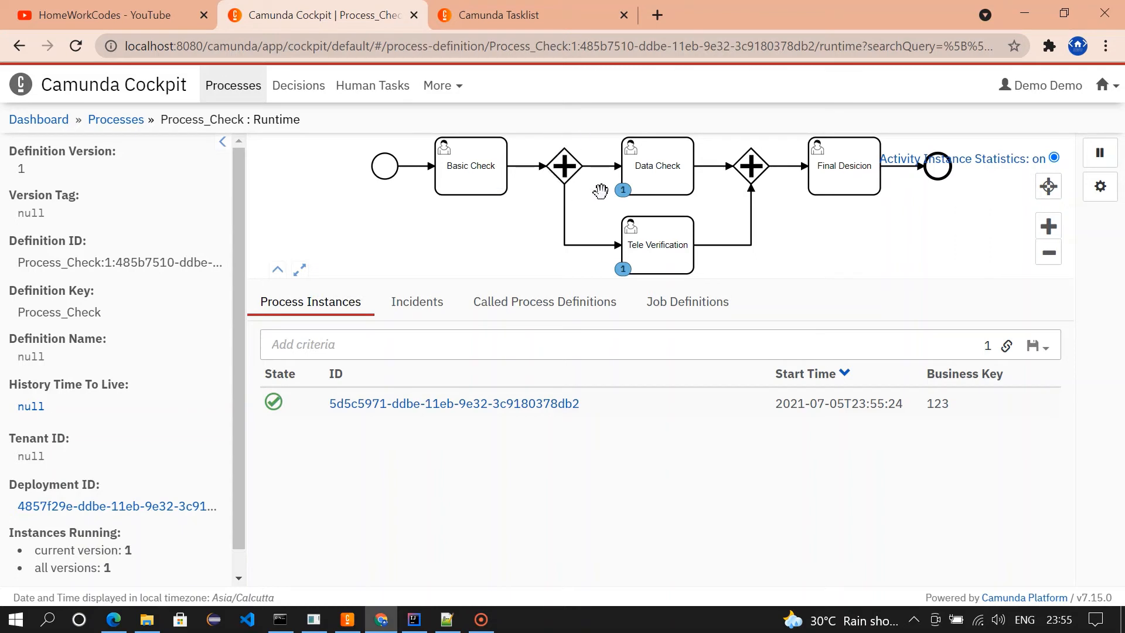
pyautogui.moveTo(506, 195)
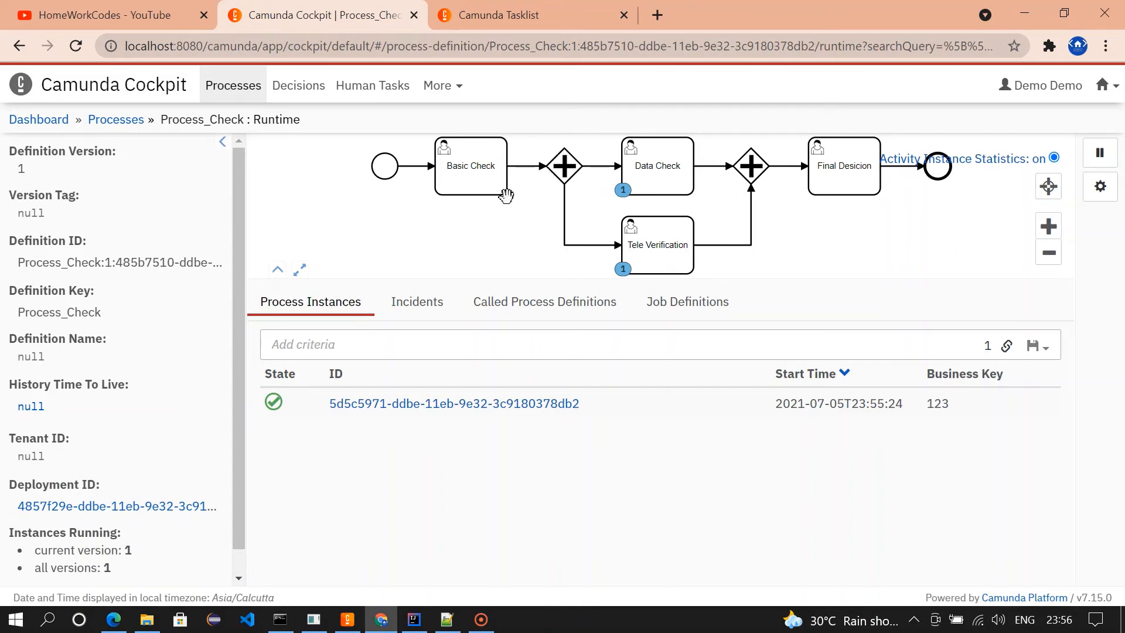
pyautogui.moveTo(554, 183)
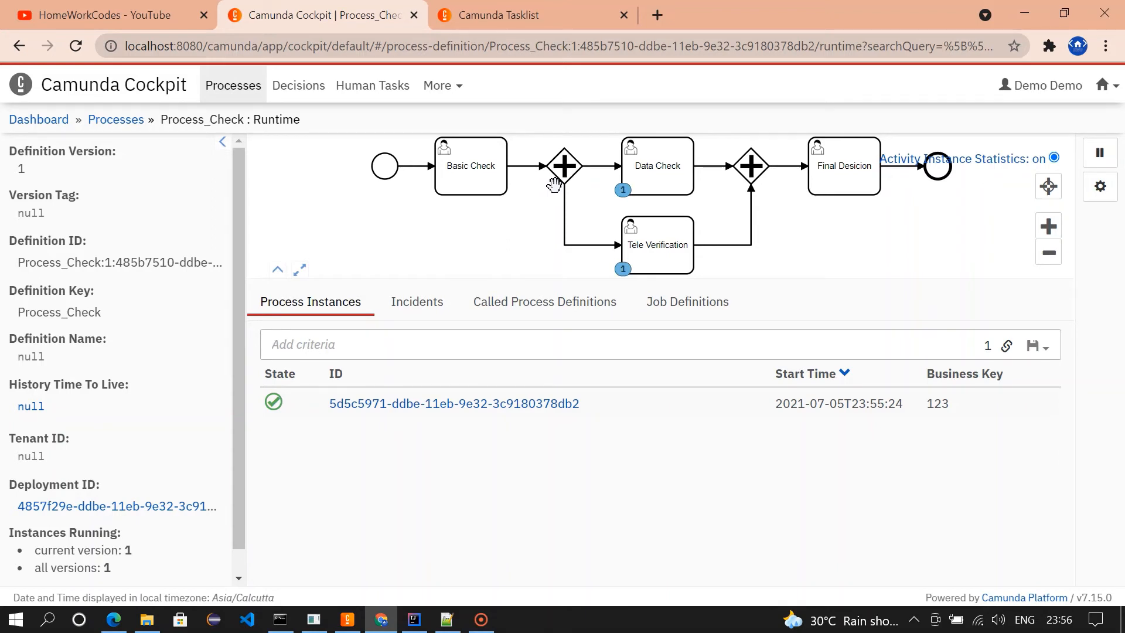
pyautogui.click(655, 245)
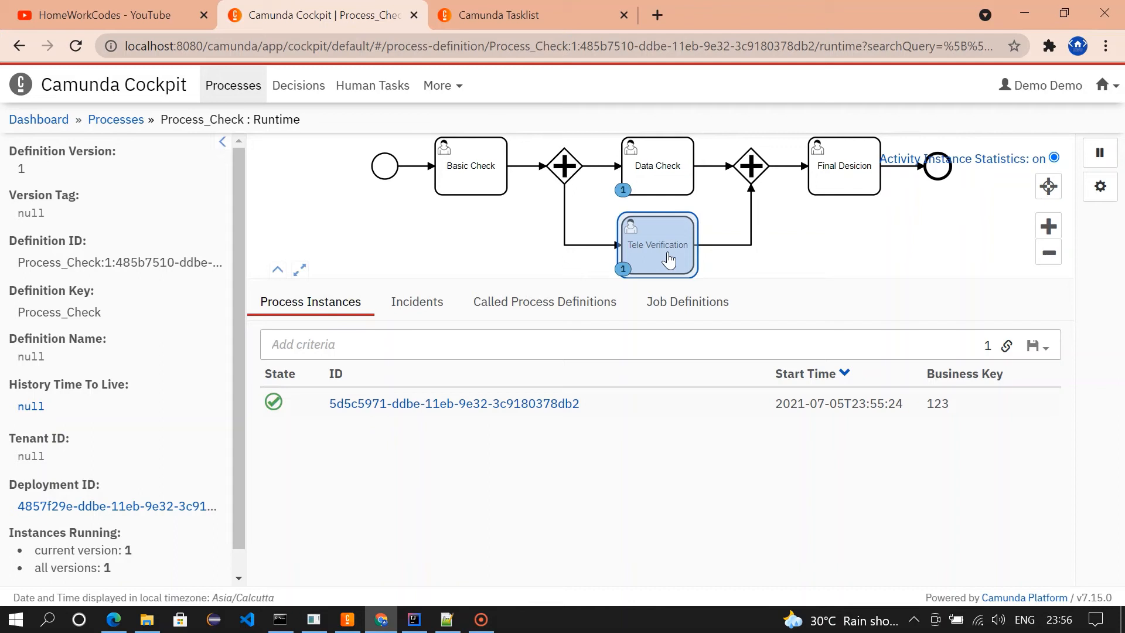
pyautogui.click(534, 14)
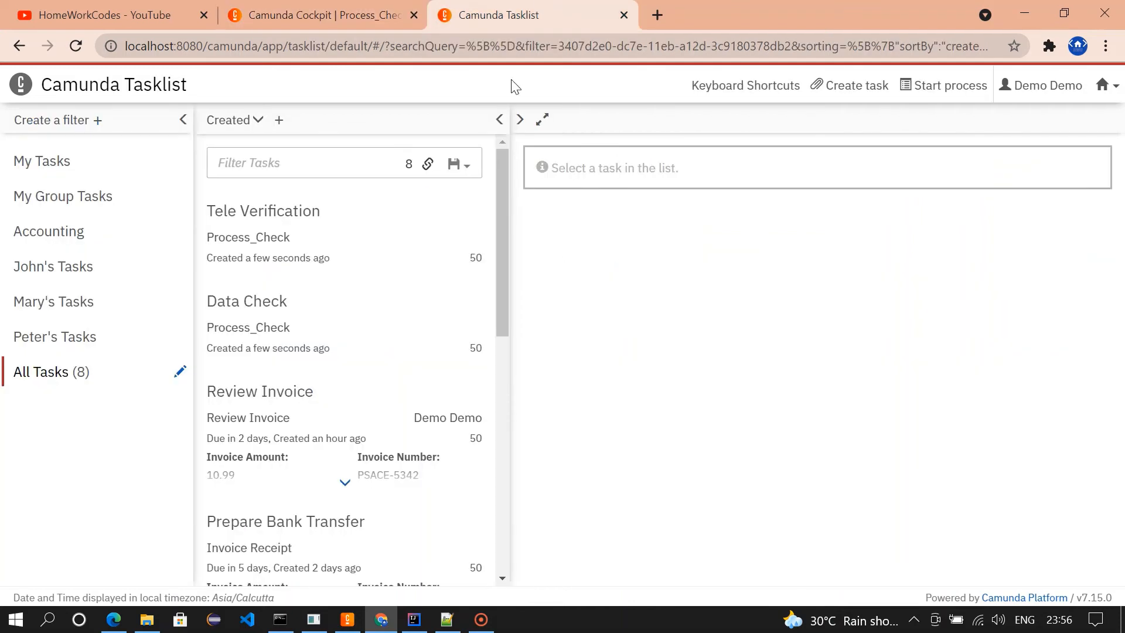
# Claim and complete the Data Check task and return to the Cockpit runtime overview
pyautogui.click(246, 301)
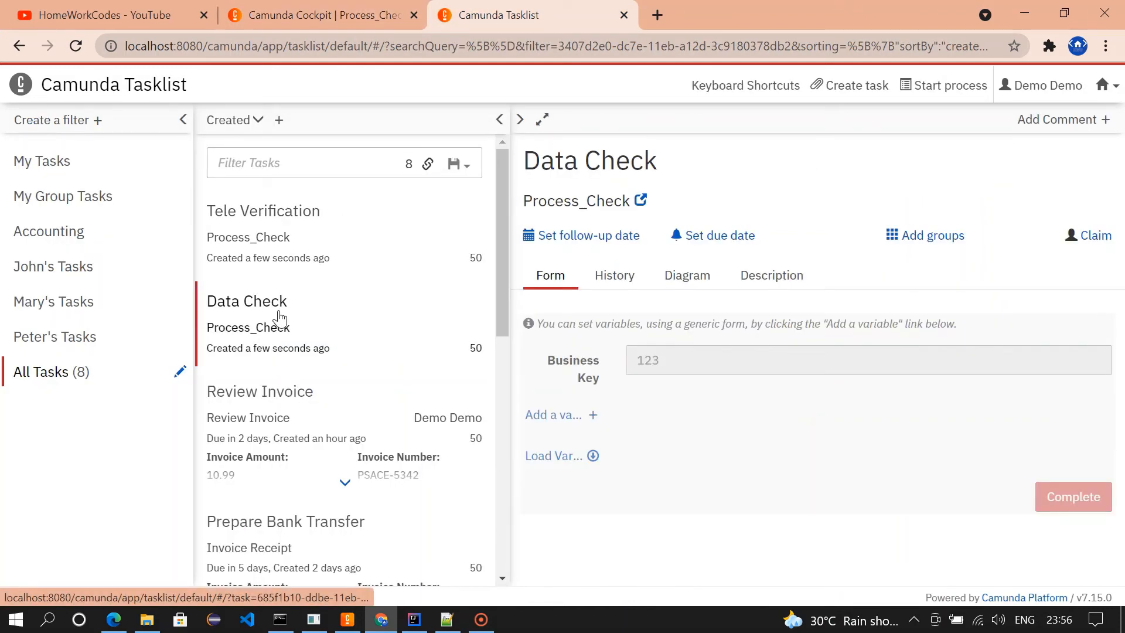
pyautogui.click(1089, 236)
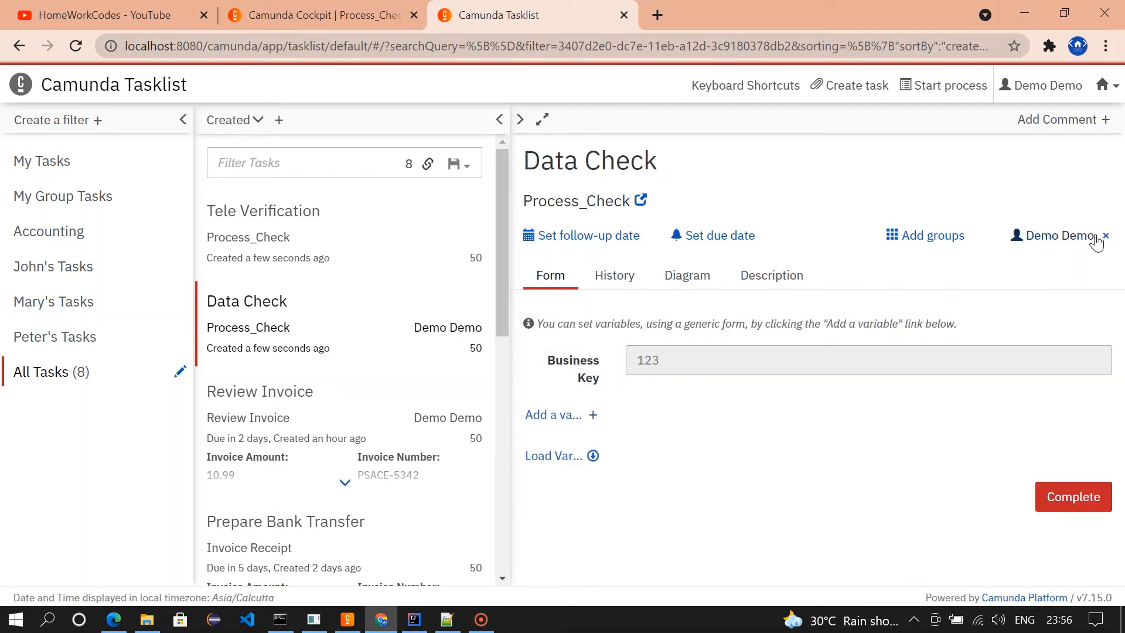
pyautogui.click(1071, 497)
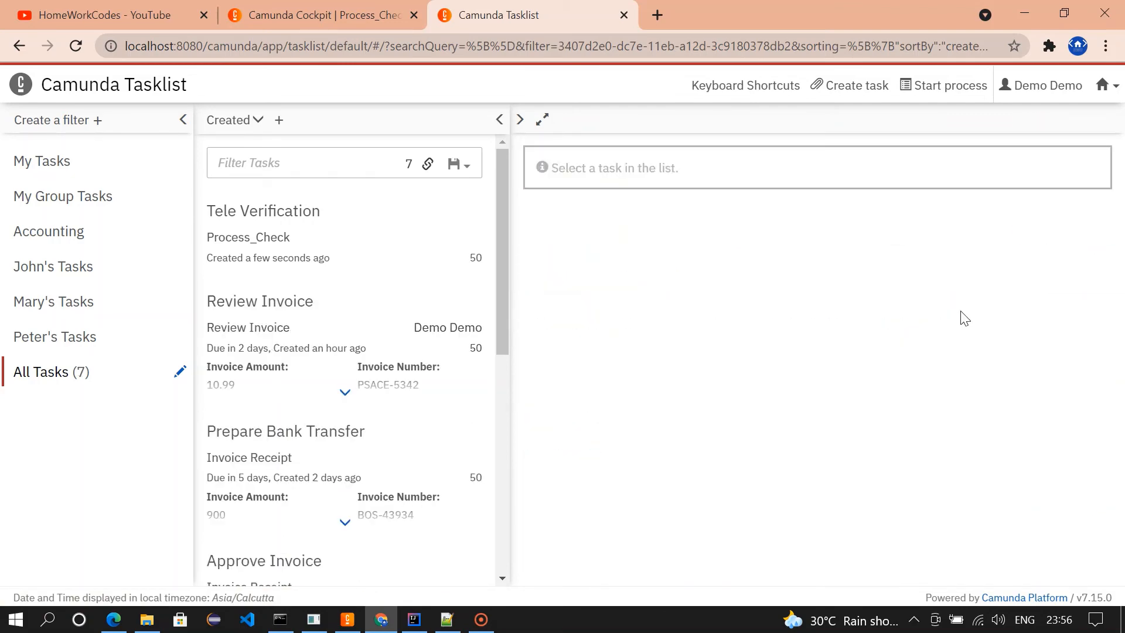
pyautogui.click(318, 14)
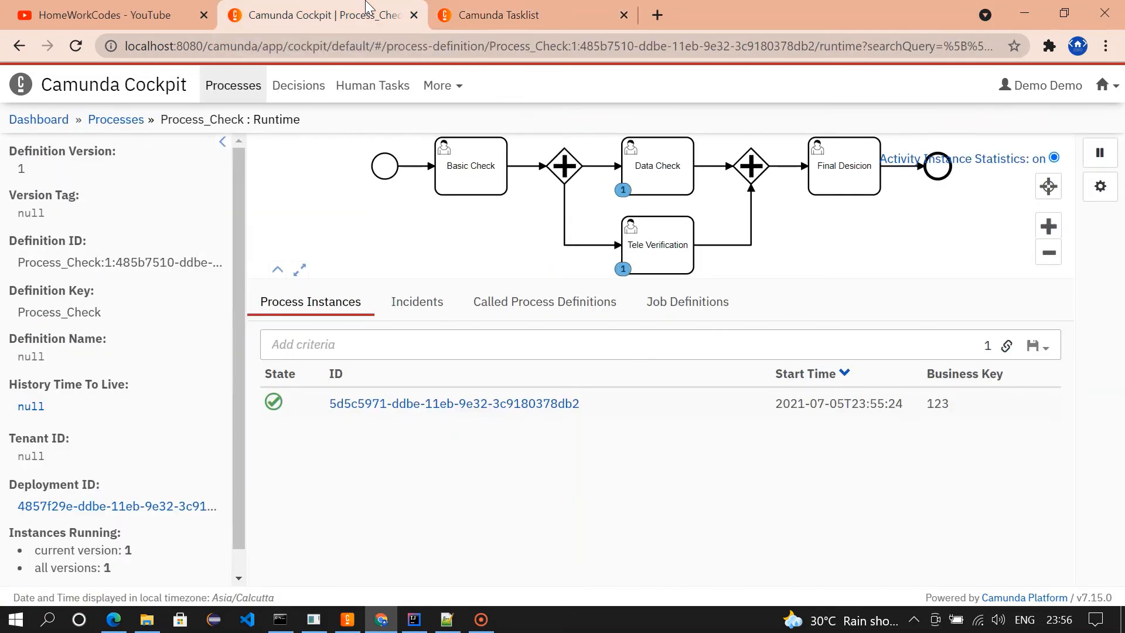
# Refresh Cockpit so only Tele Verification holds a token, then move to Tasklist
pyautogui.click(76, 46)
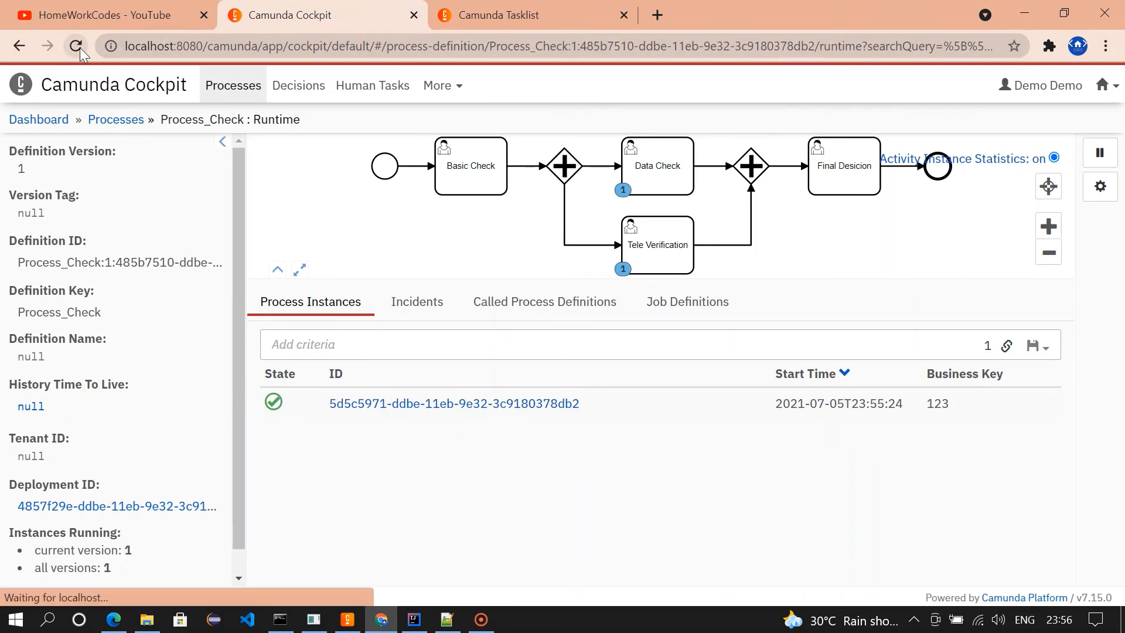
pyautogui.click(77, 45)
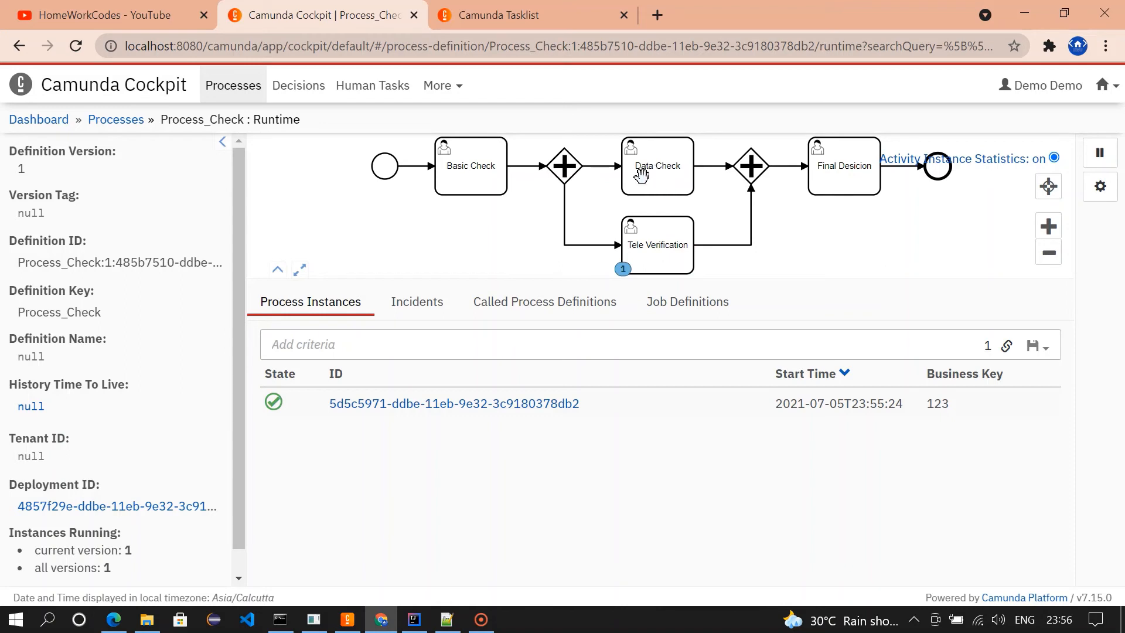
pyautogui.moveTo(671, 185)
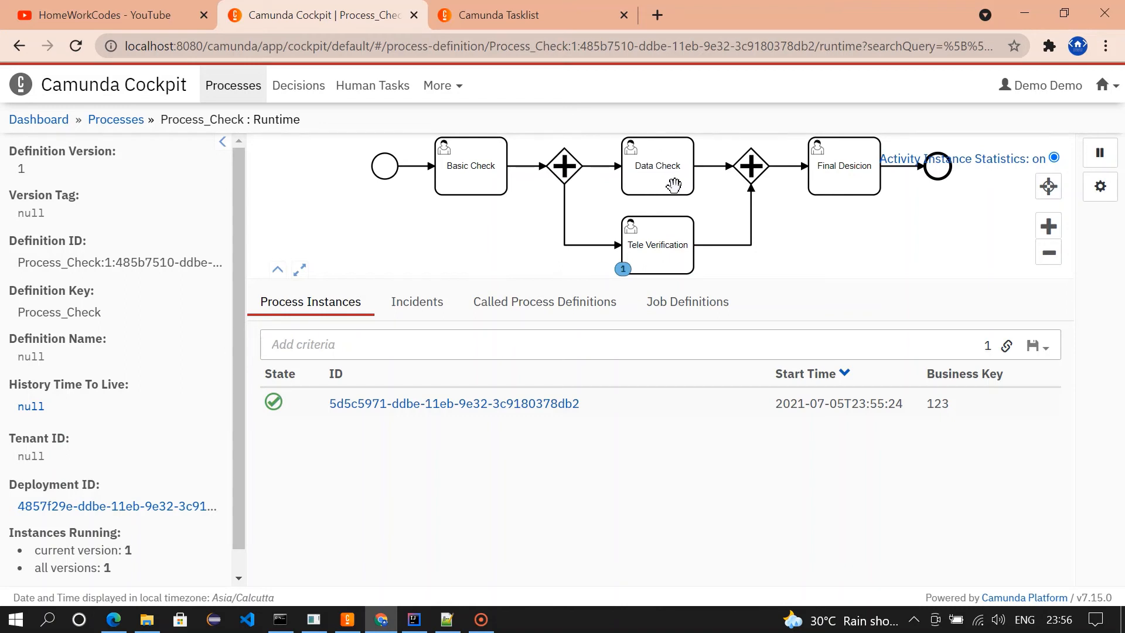
pyautogui.moveTo(887, 188)
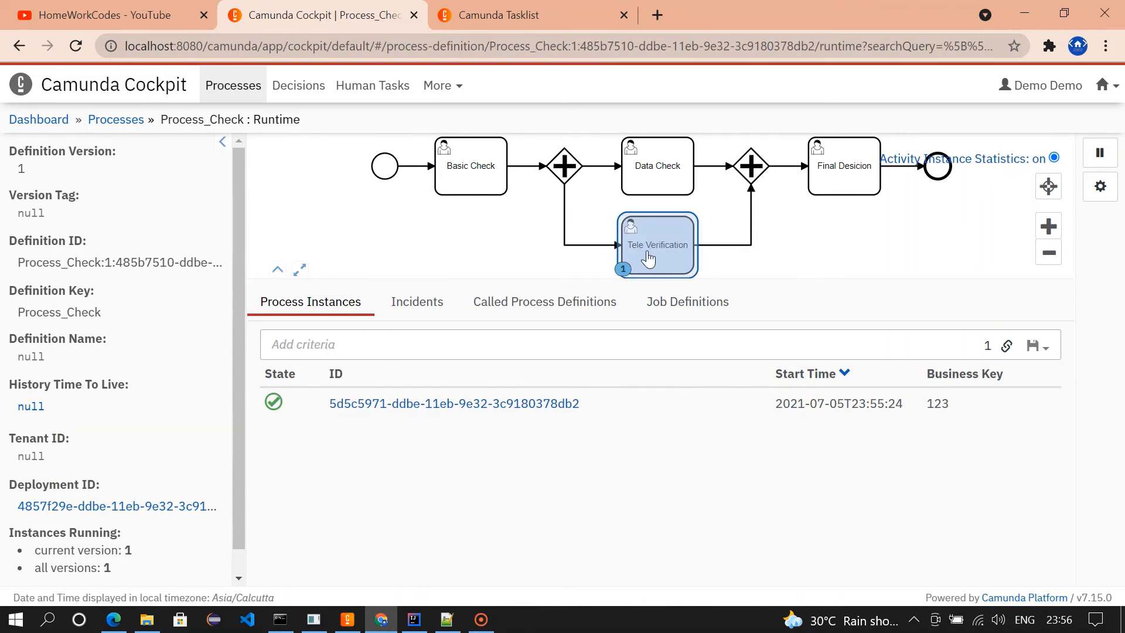
pyautogui.moveTo(673, 254)
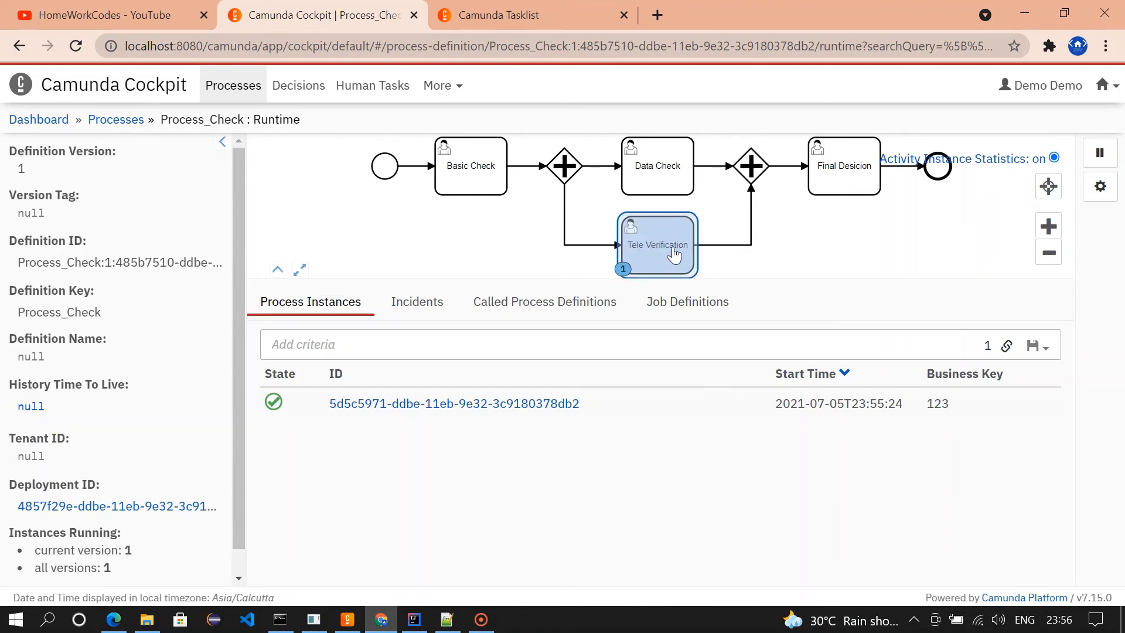
pyautogui.click(534, 14)
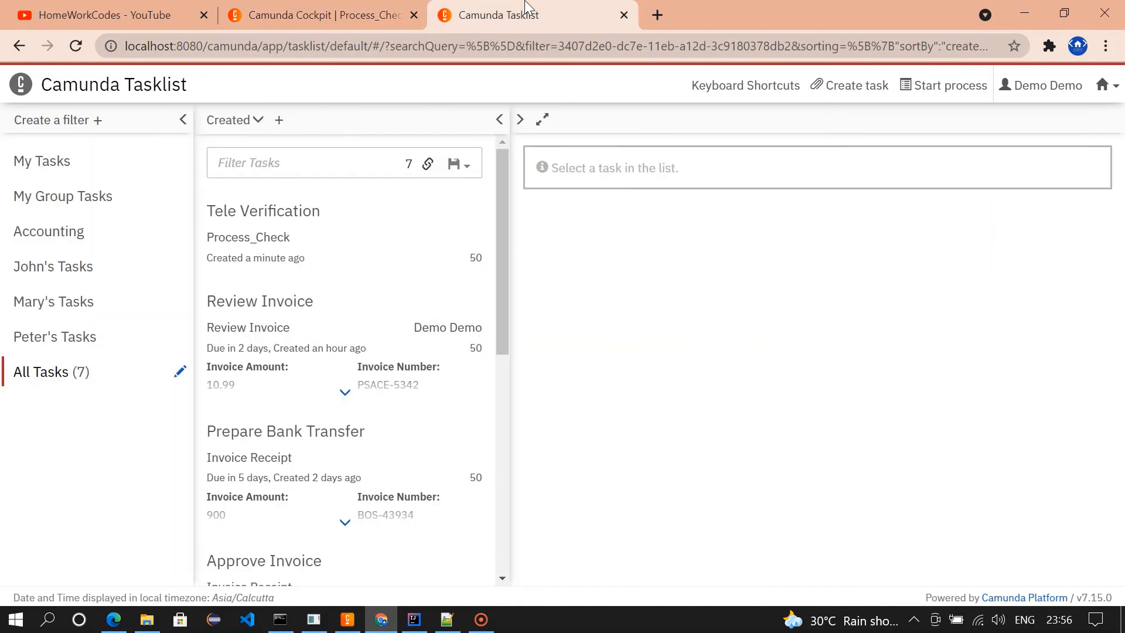
# Claim and complete Tele Verification so Final Desicion appears, then return to Cockpit
pyautogui.click(263, 210)
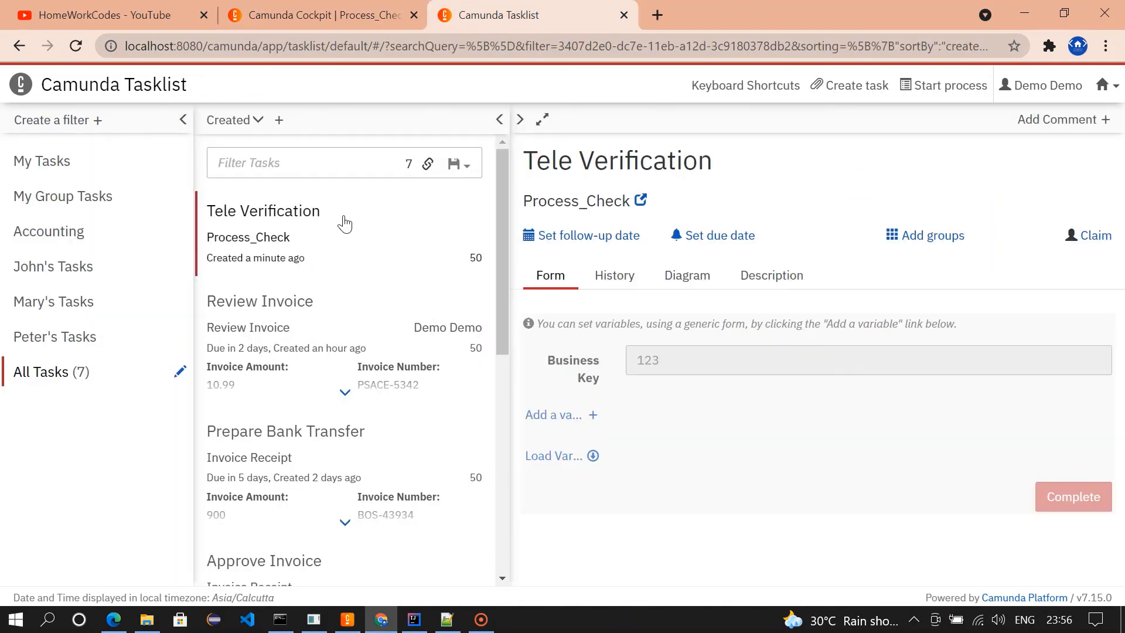
pyautogui.click(1093, 236)
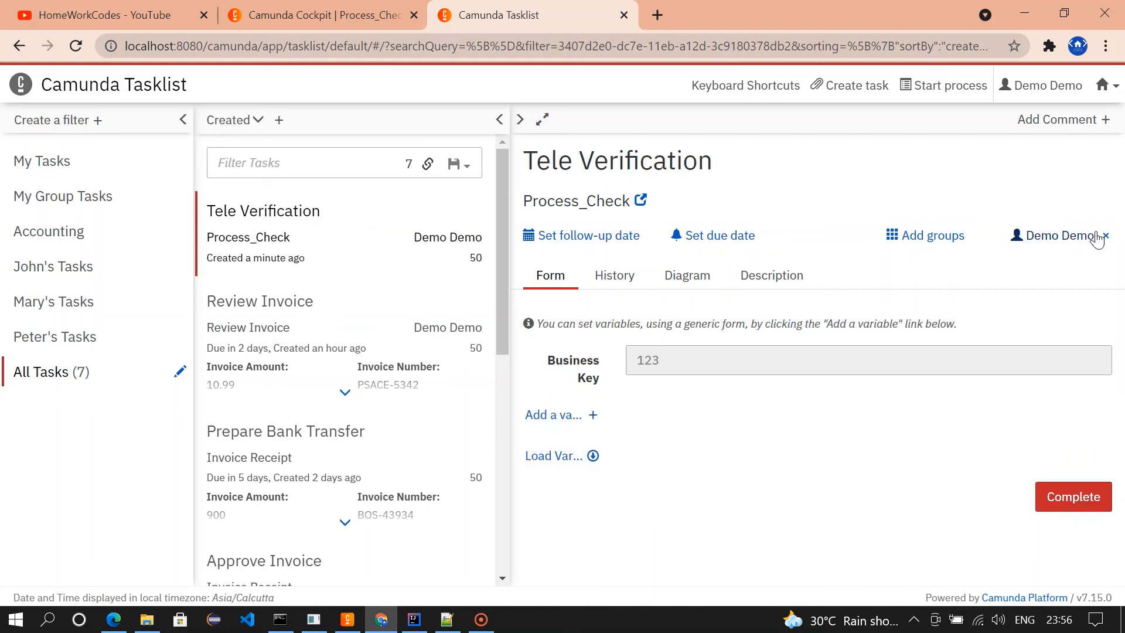
pyautogui.click(1072, 496)
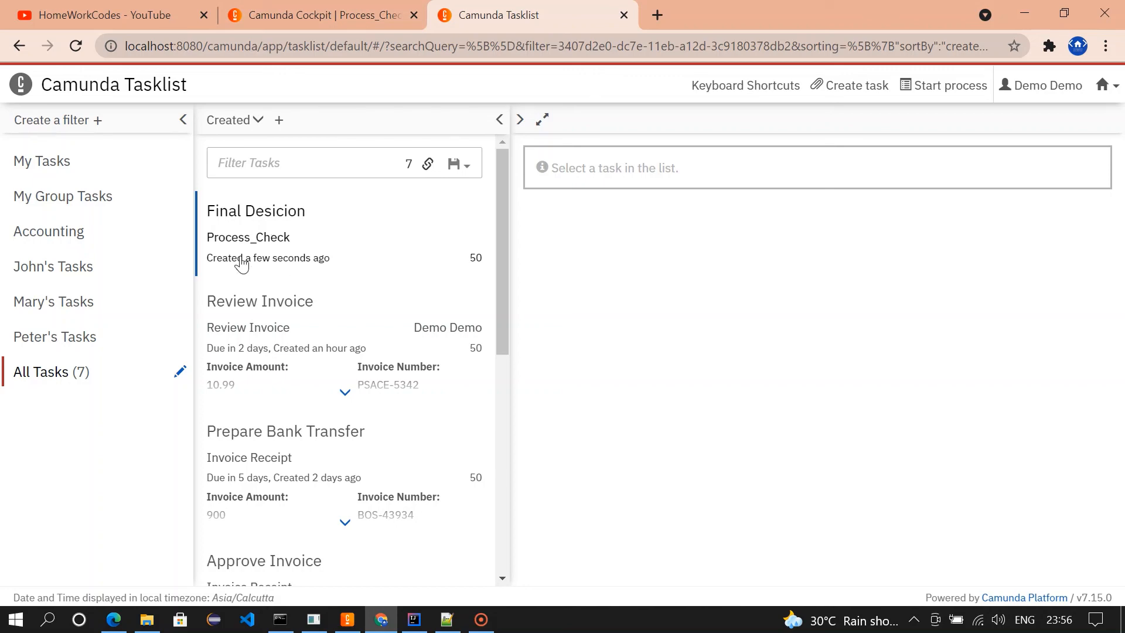
pyautogui.click(319, 14)
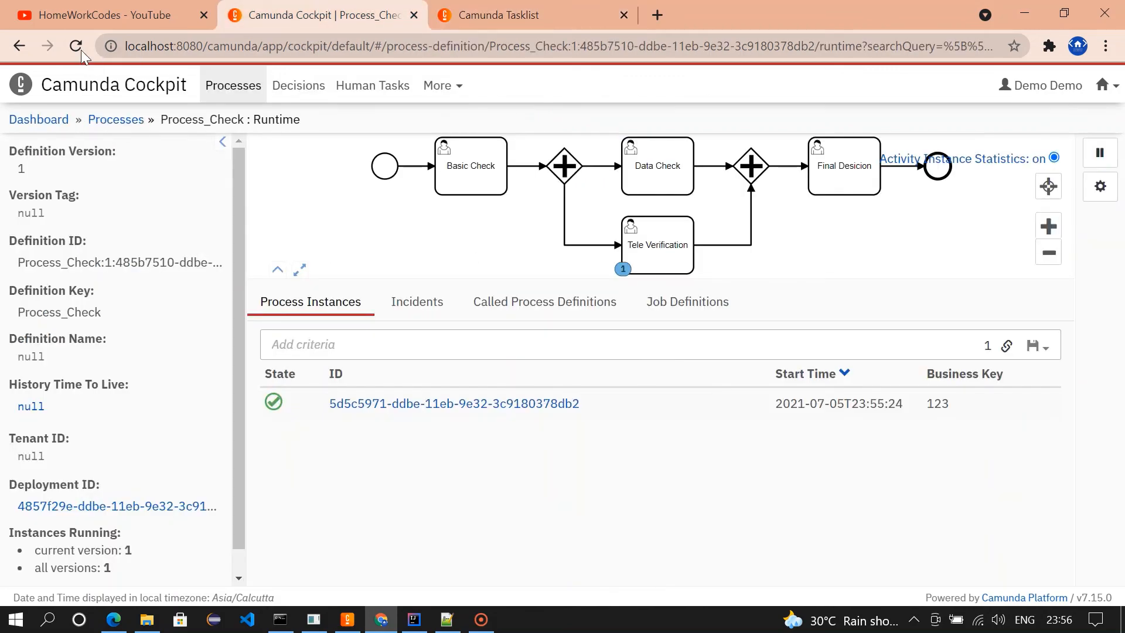
# Refresh Cockpit to see the token at Final Desicion, then claim and complete it in Tasklist
pyautogui.click(76, 46)
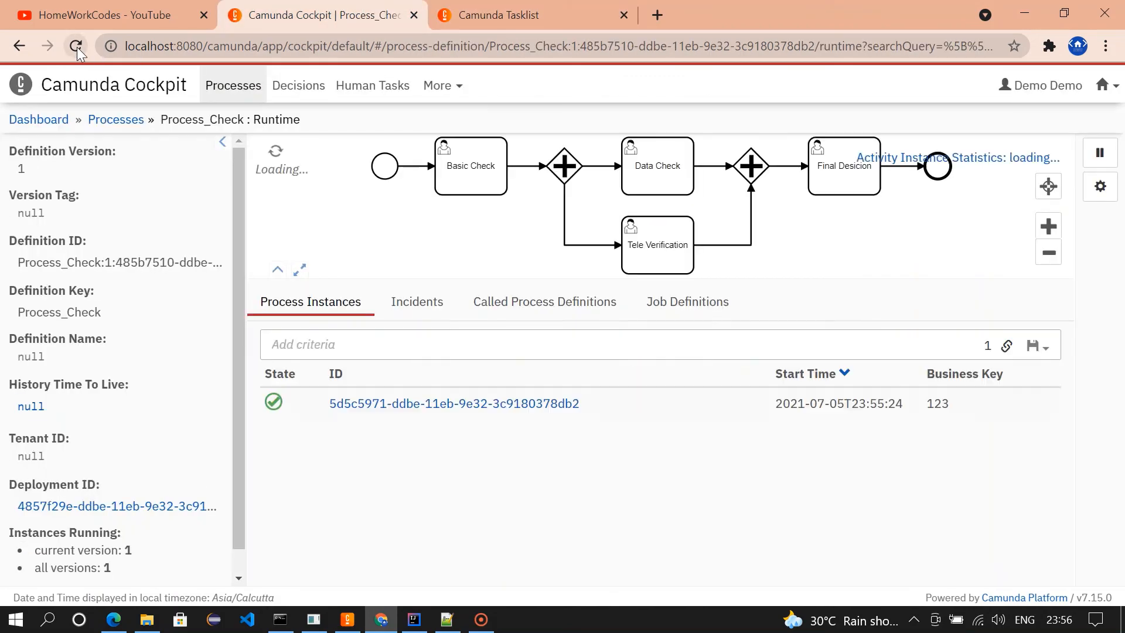
pyautogui.click(76, 46)
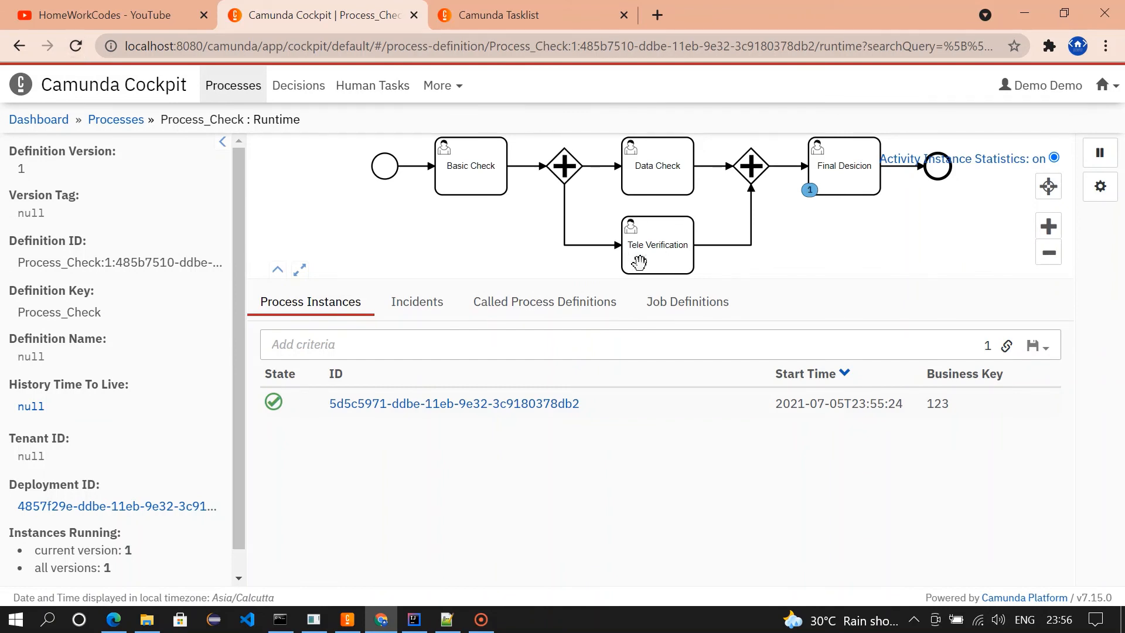
pyautogui.moveTo(758, 173)
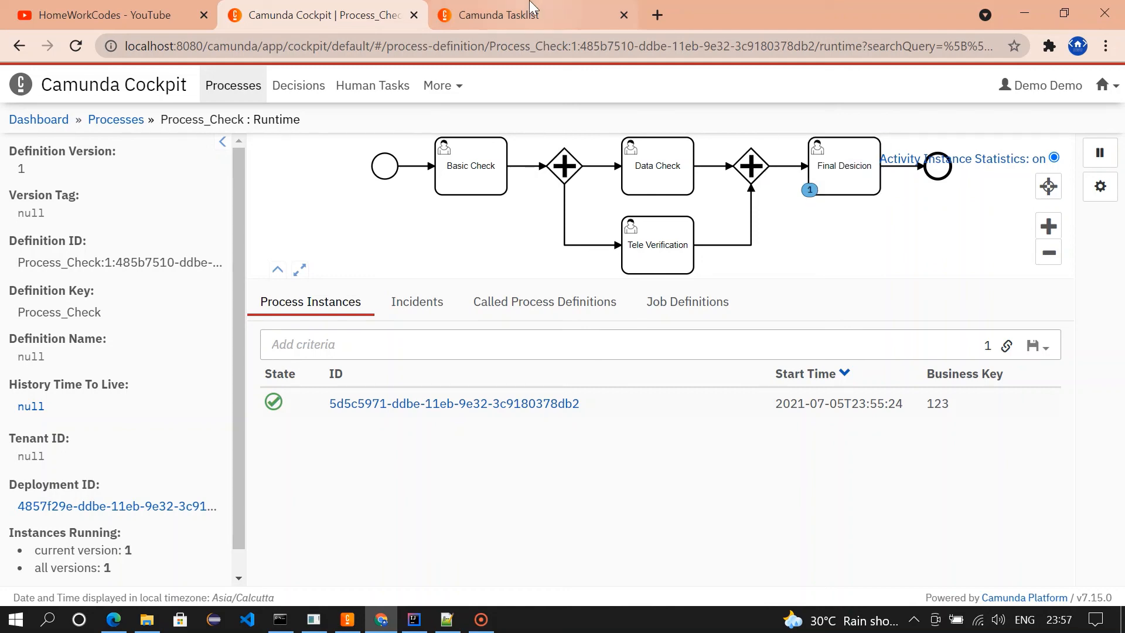
pyautogui.click(531, 14)
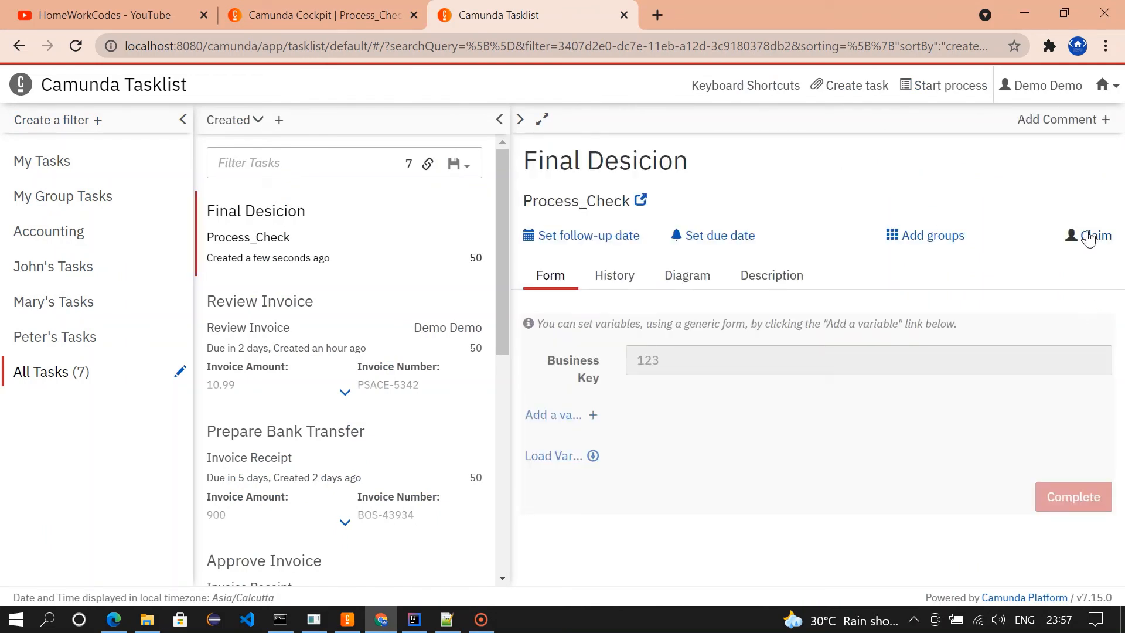
pyautogui.click(1091, 235)
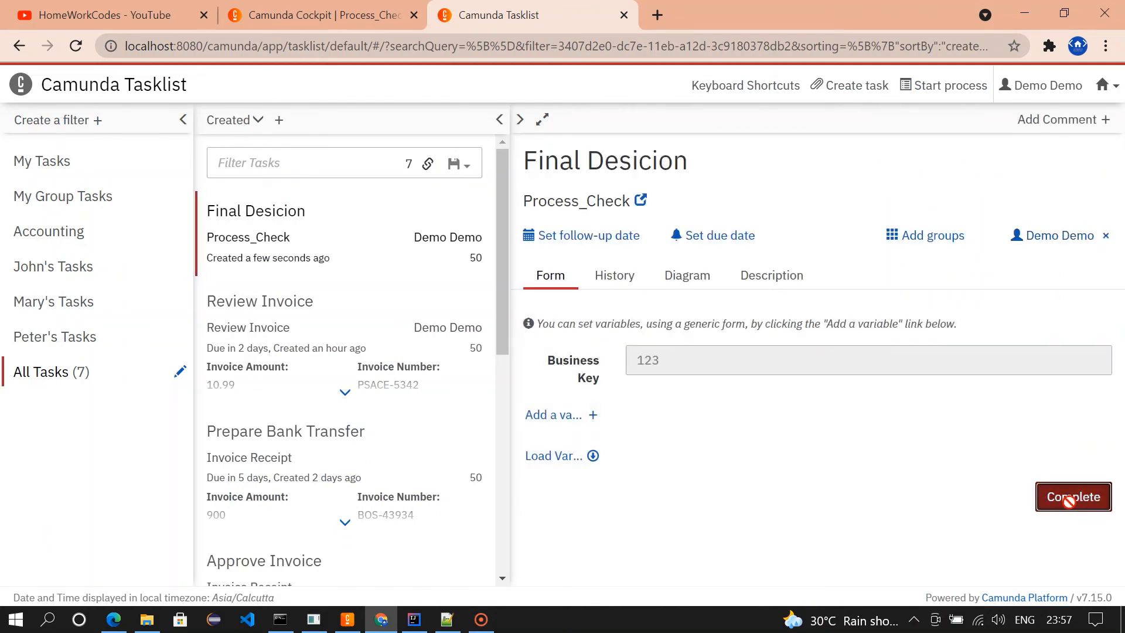
pyautogui.click(321, 14)
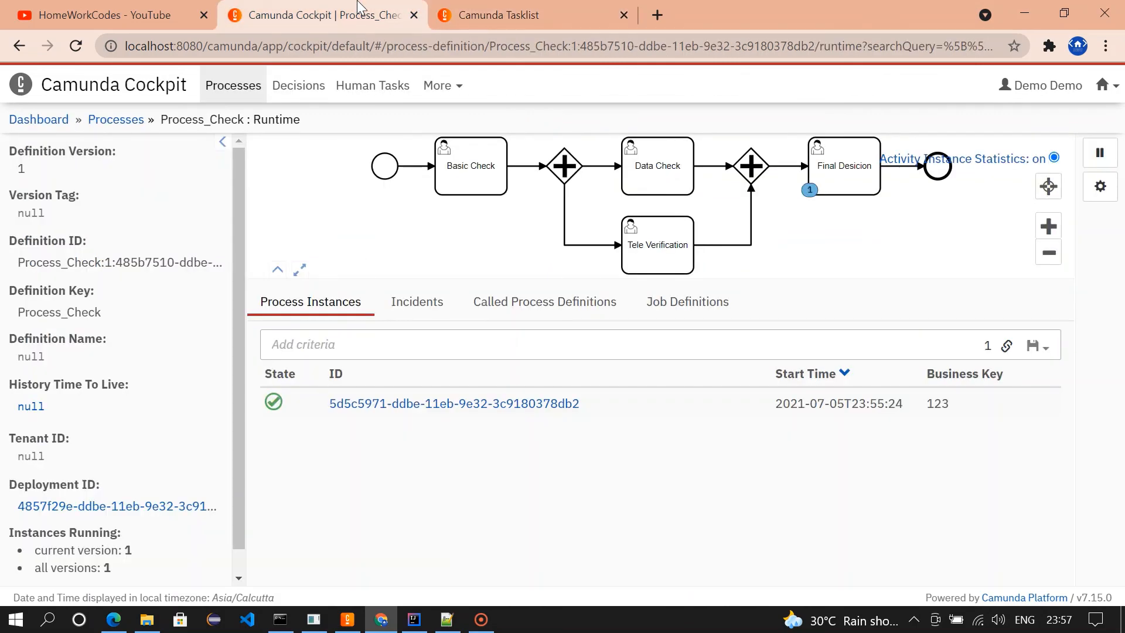
# Refresh Cockpit to confirm no Process_Check instances or tokens remain
pyautogui.click(76, 46)
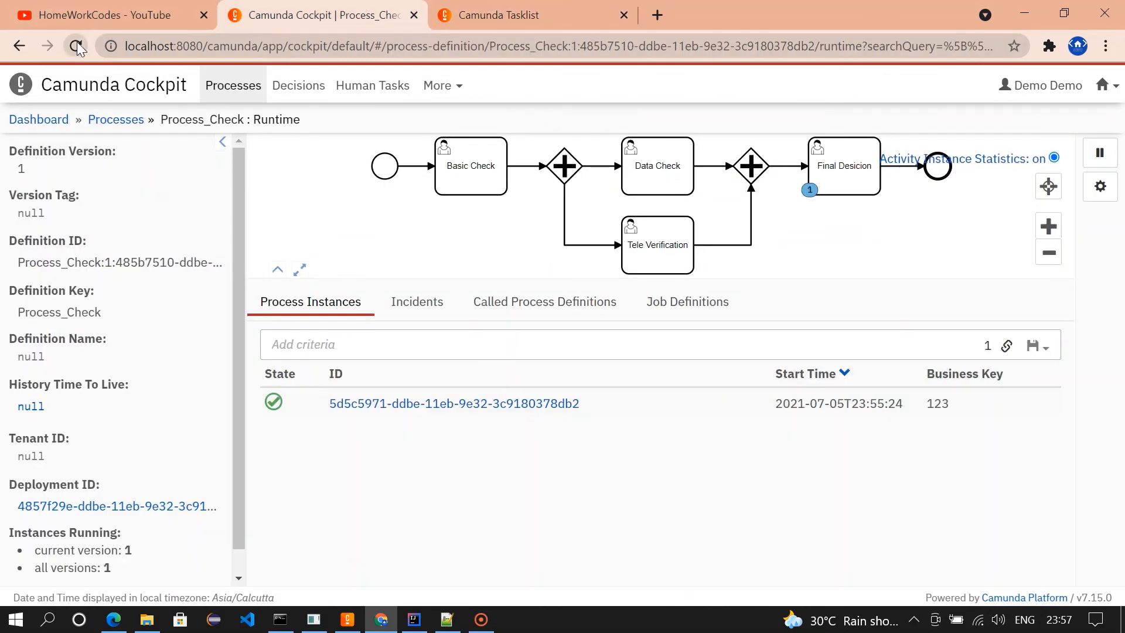
pyautogui.click(76, 45)
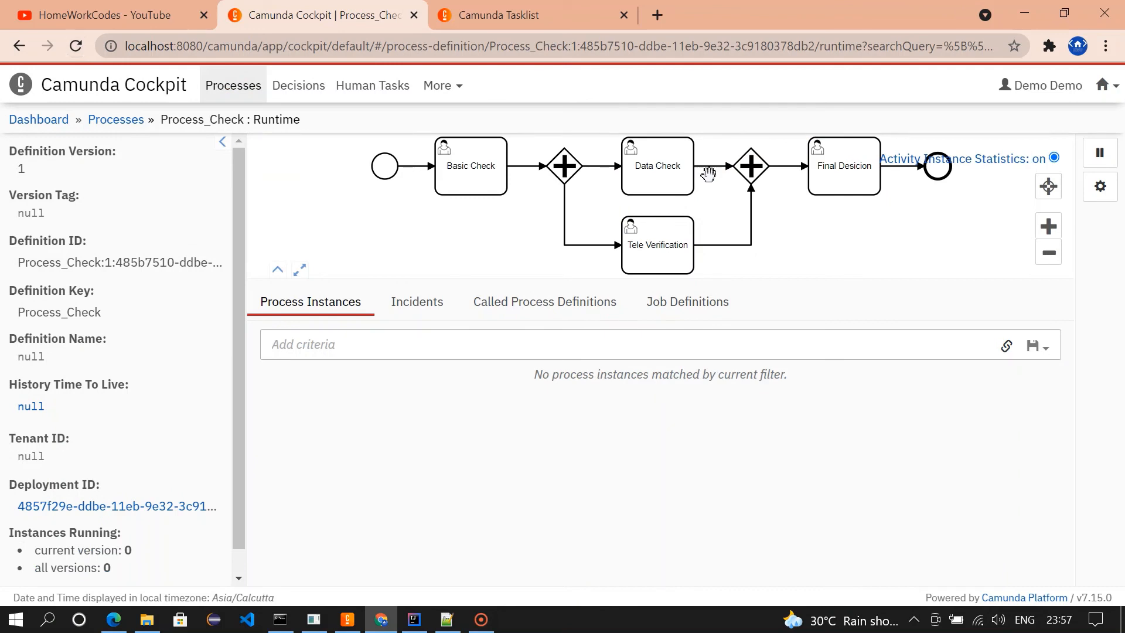